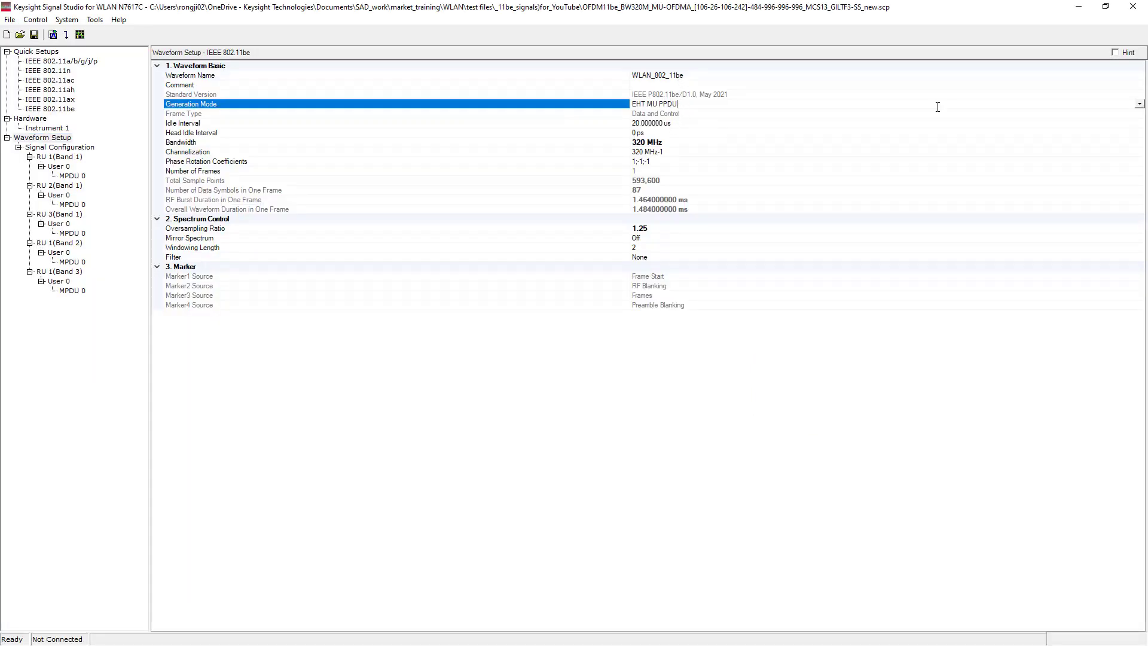
- Keep EHT MU PPDU mode, set EHT-SIG compression Off, and generate the 320 MHz waveform
left_click(1136, 104)
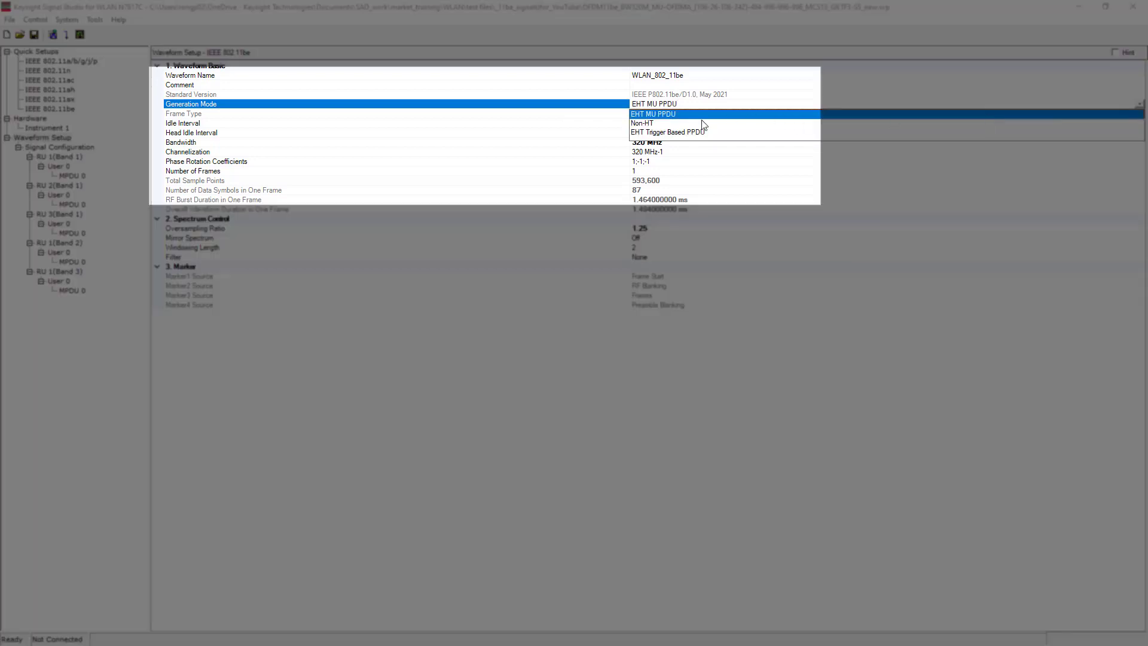
left_click(653, 114)
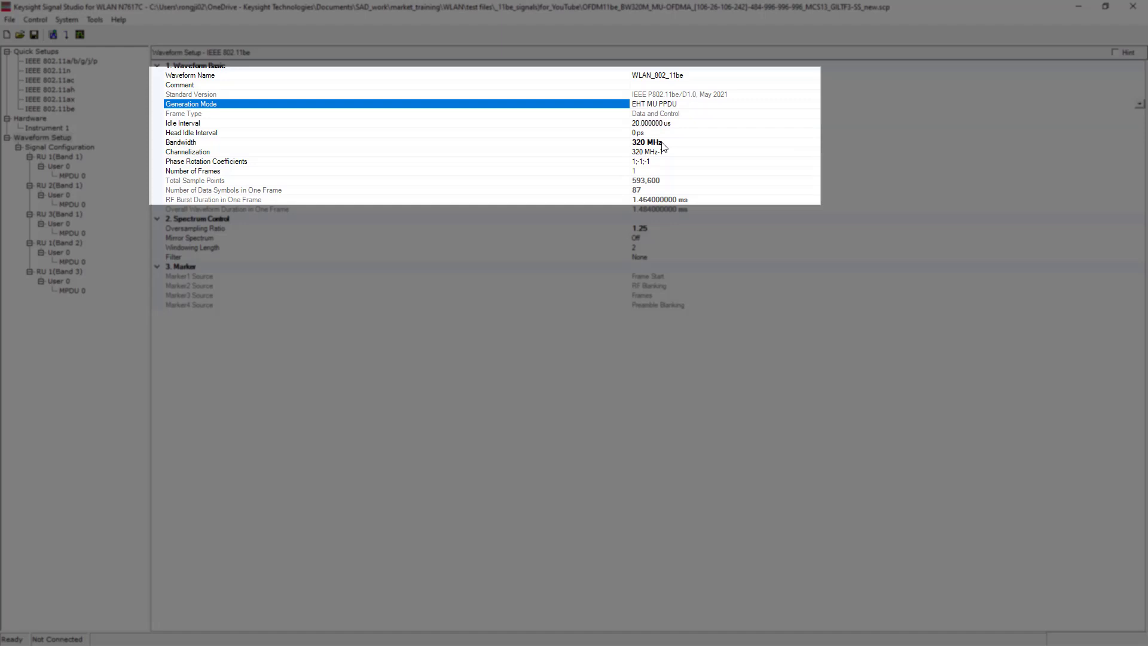
left_click(61, 146)
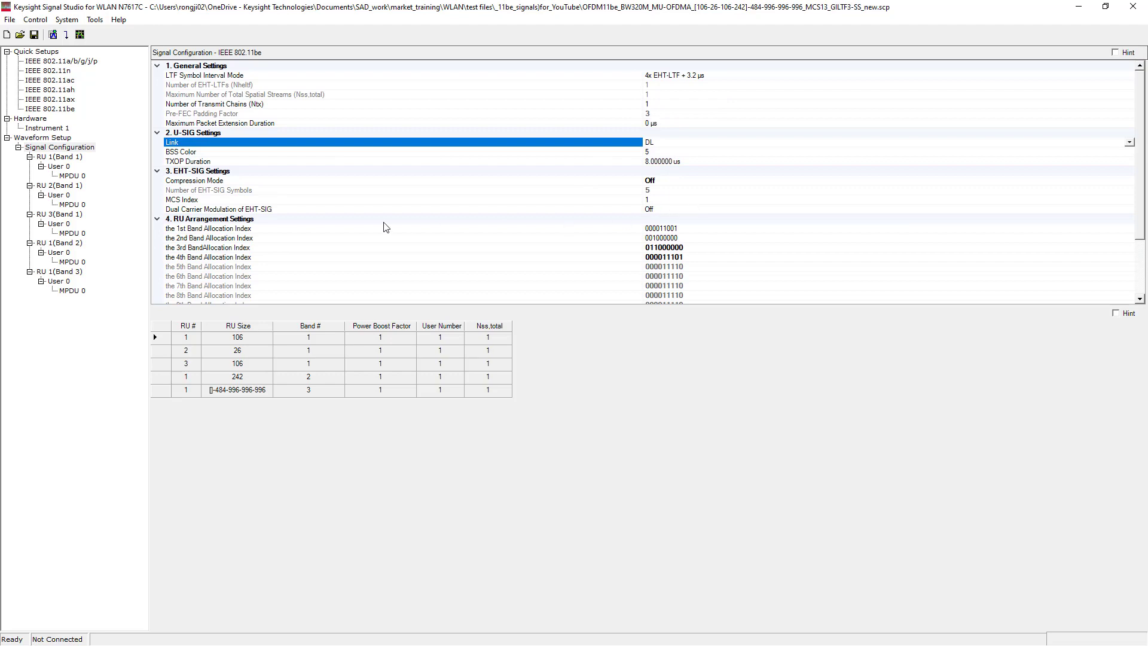
left_click(194, 181)
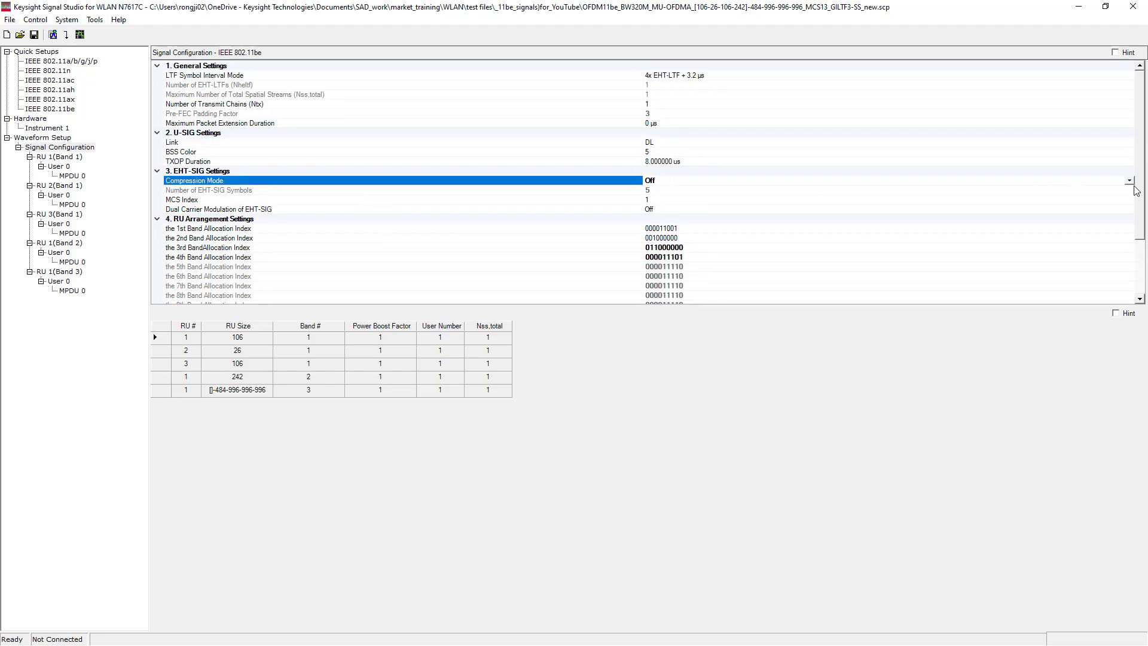
left_click(1129, 180)
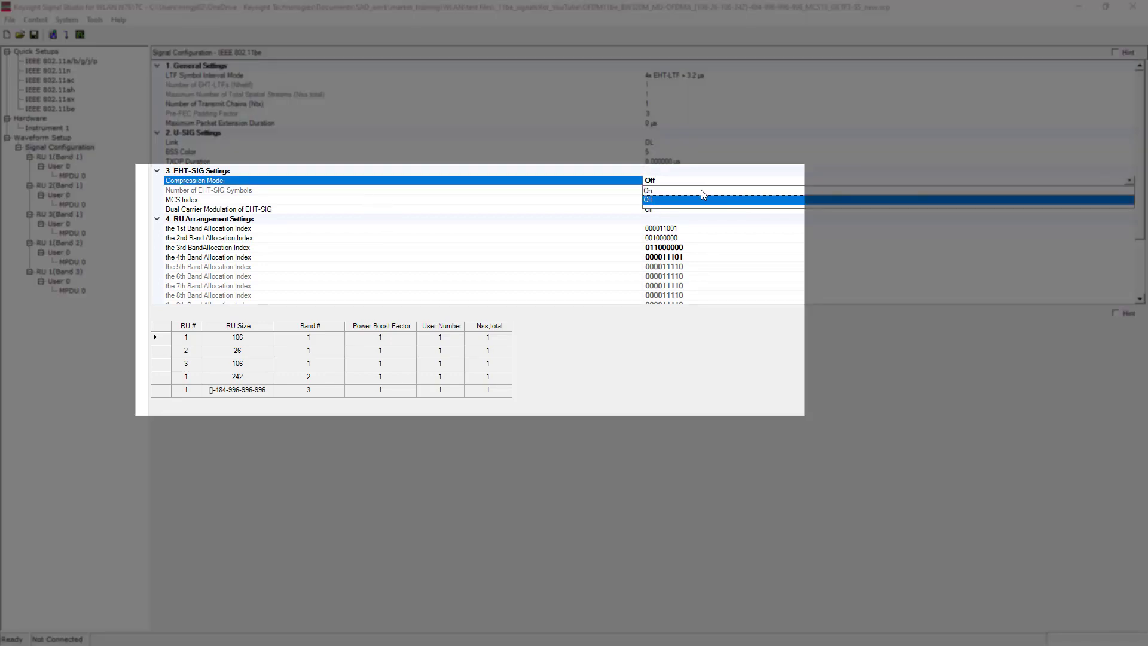
left_click(648, 199)
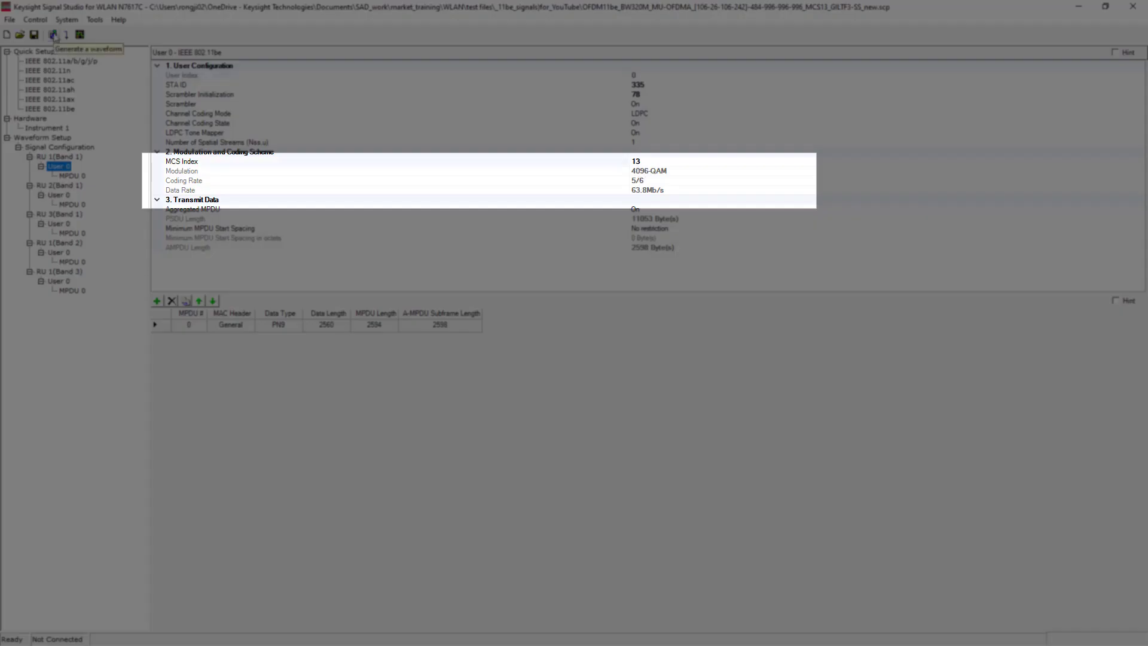
left_click(53, 35)
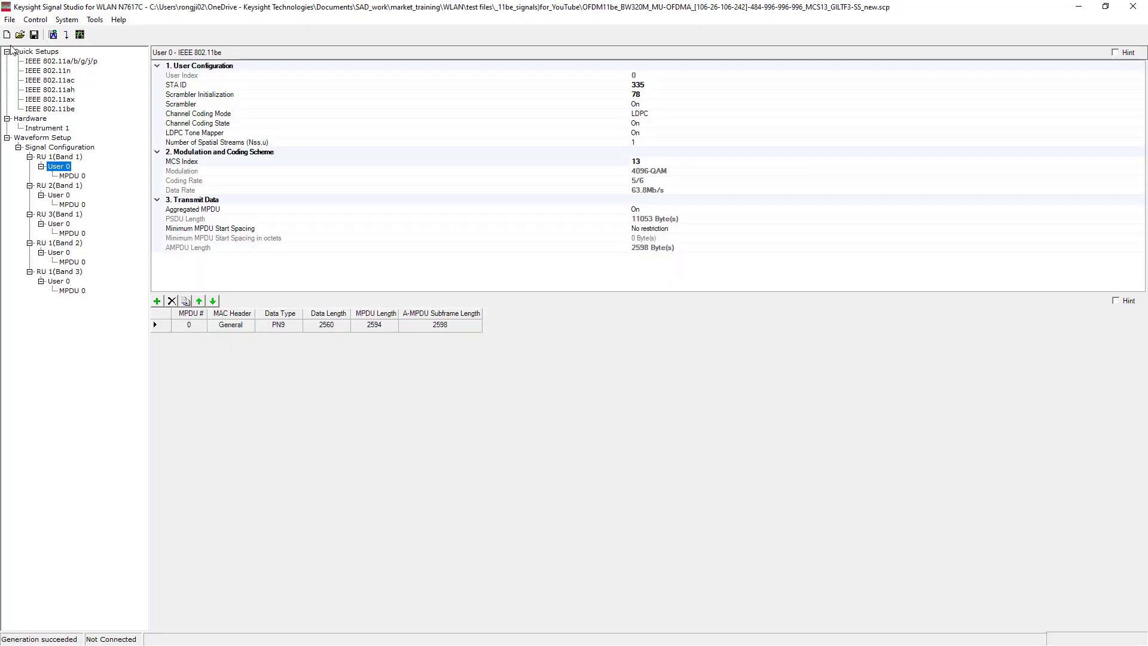
- Play the new .inc waveform on Output 1 and set up instrument nonlinear correction
left_click(34, 34)
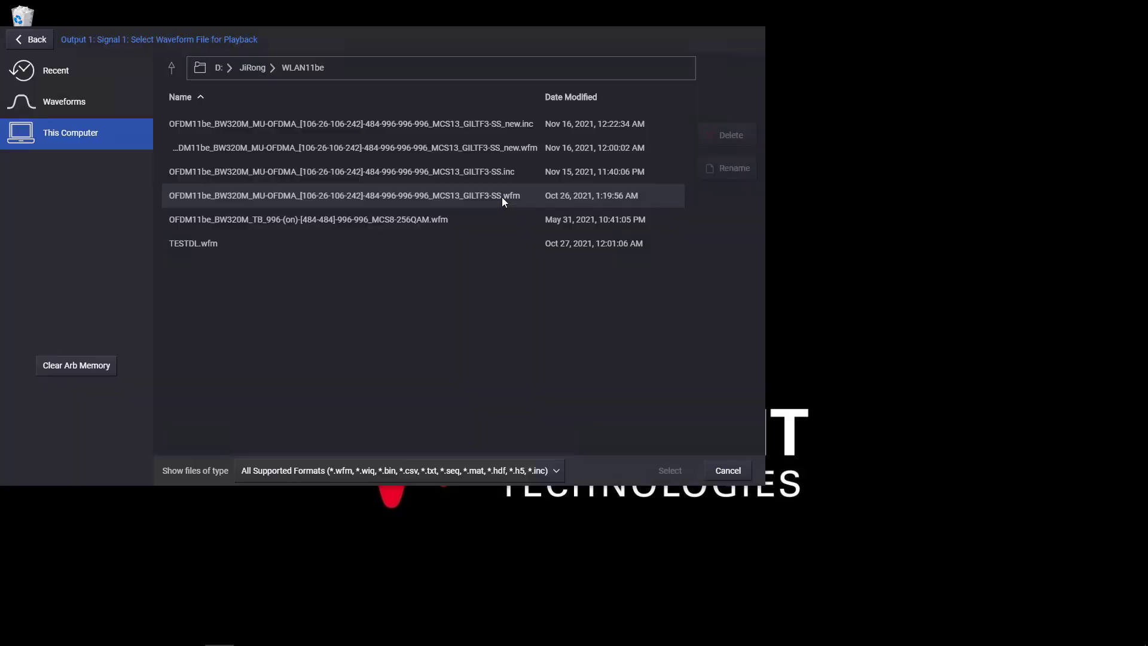
mouse_move(518, 203)
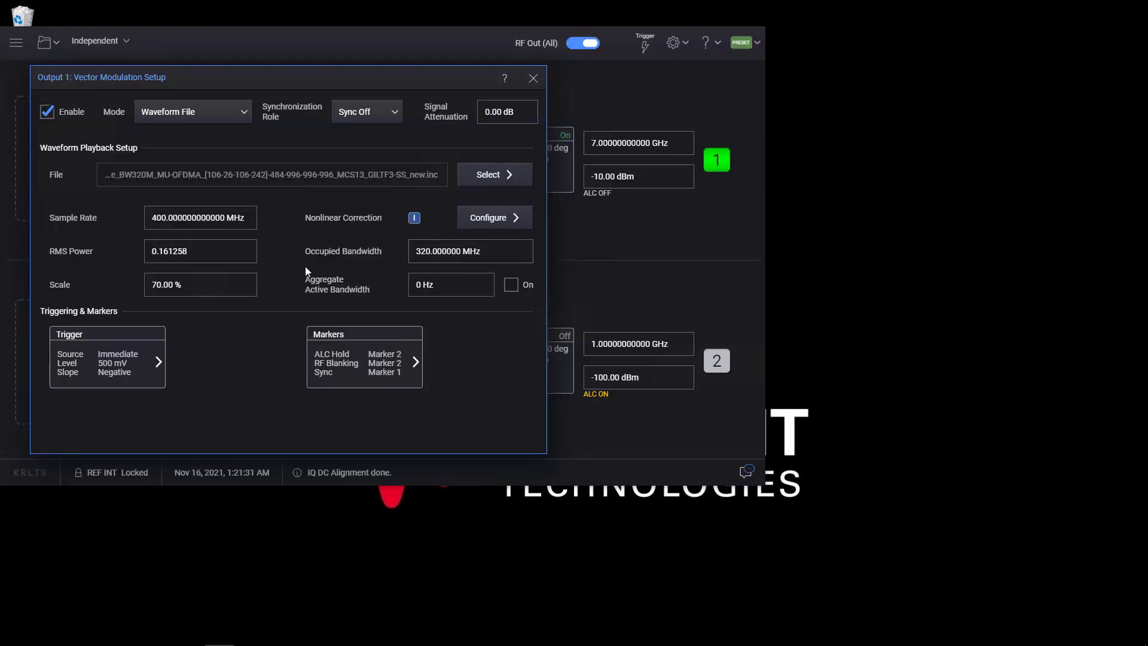
left_click(200, 217)
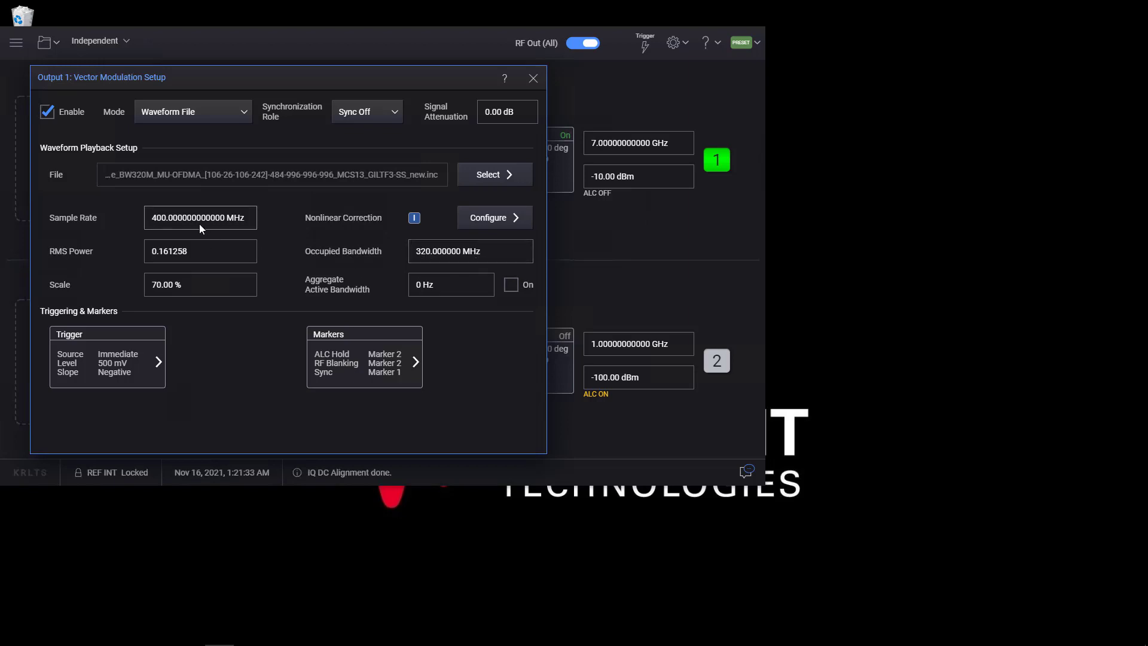
left_click(494, 217)
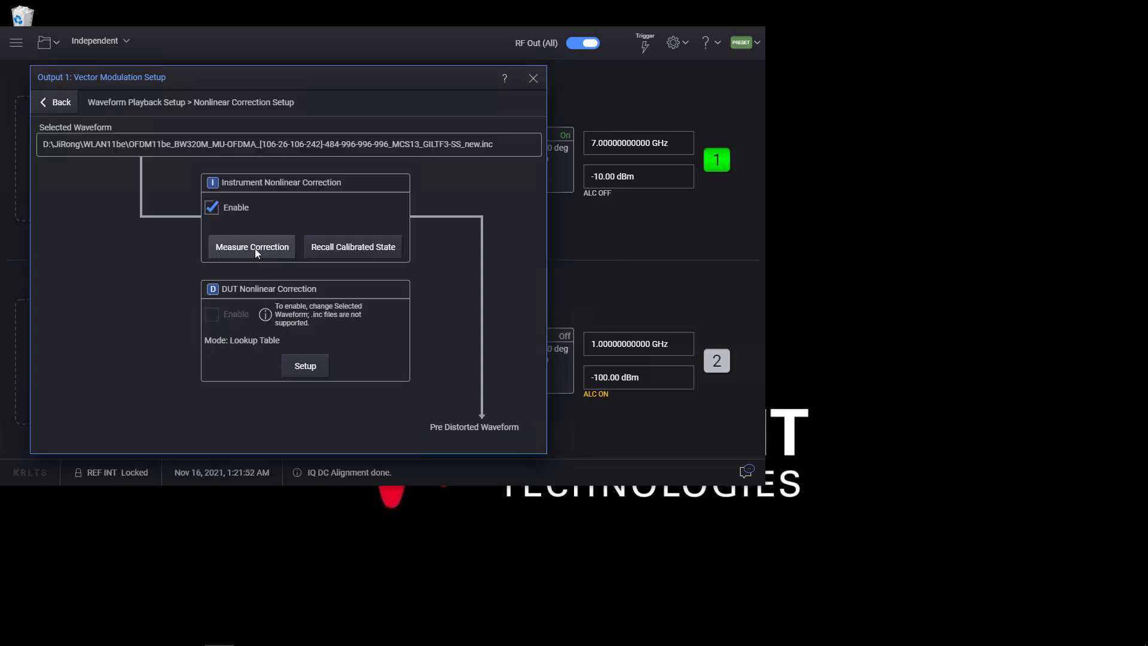
left_click(252, 247)
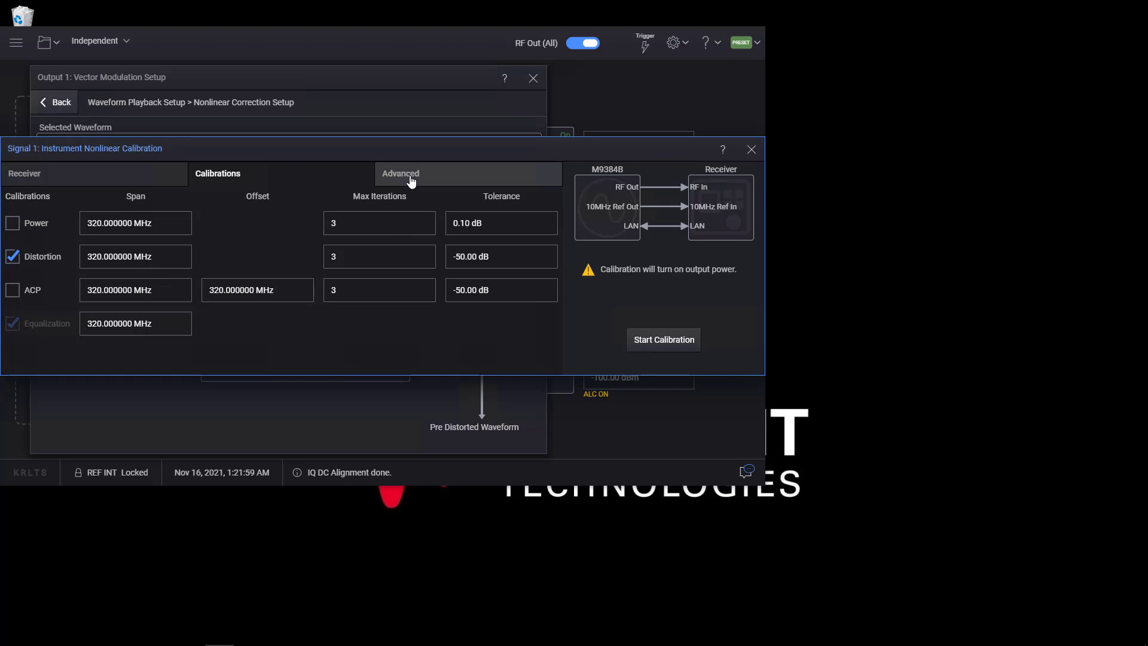
left_click(751, 149)
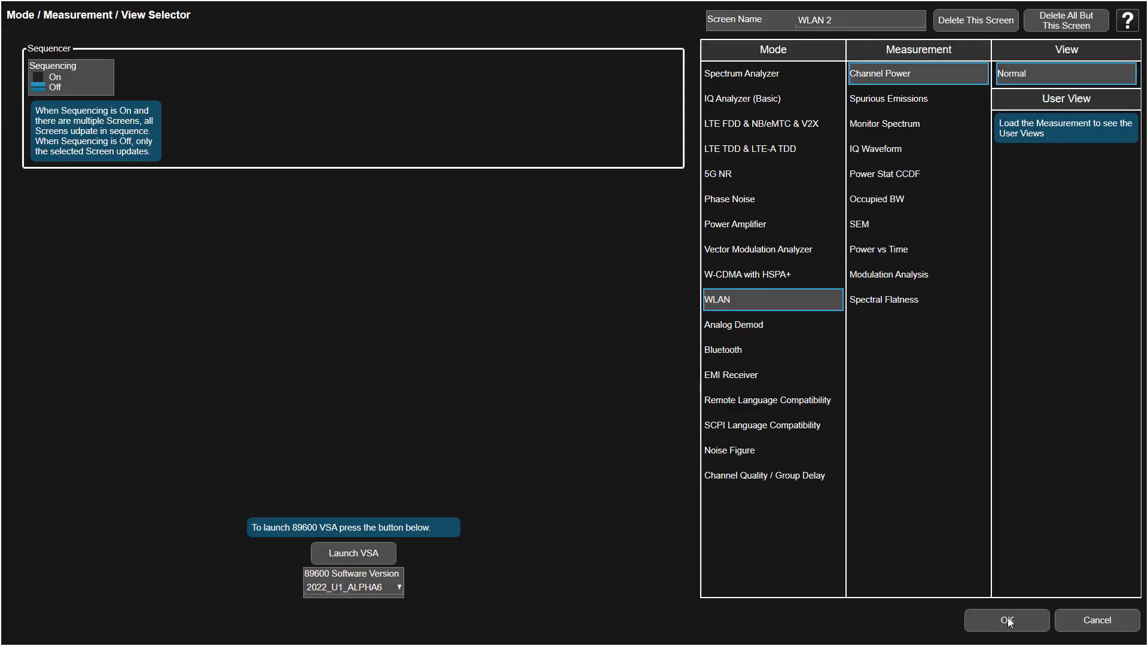
- Confirm WLAN mode and set the radio standard to 802.11be 320 MHz with auto RU allocation
left_click(1006, 620)
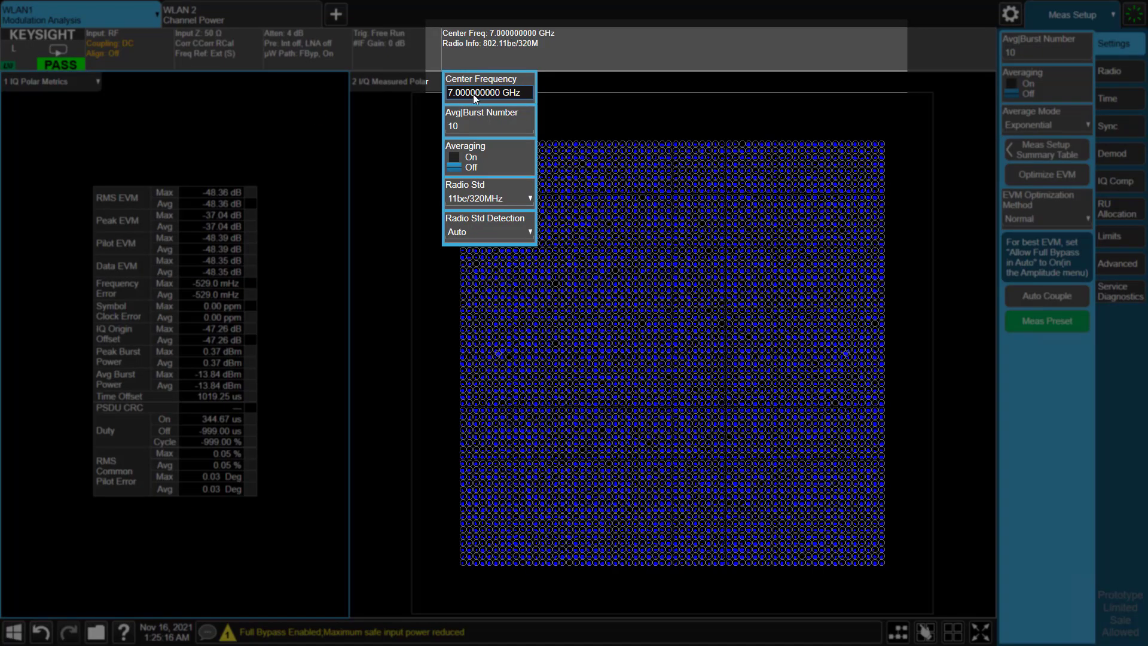
left_click(520, 198)
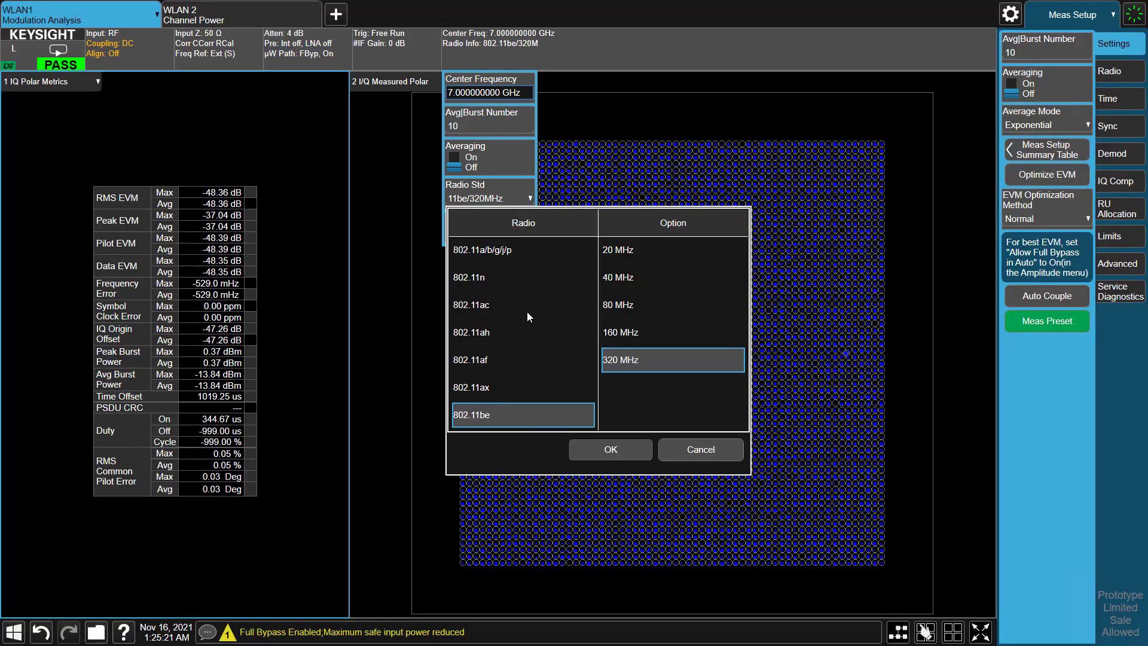
left_click(610, 449)
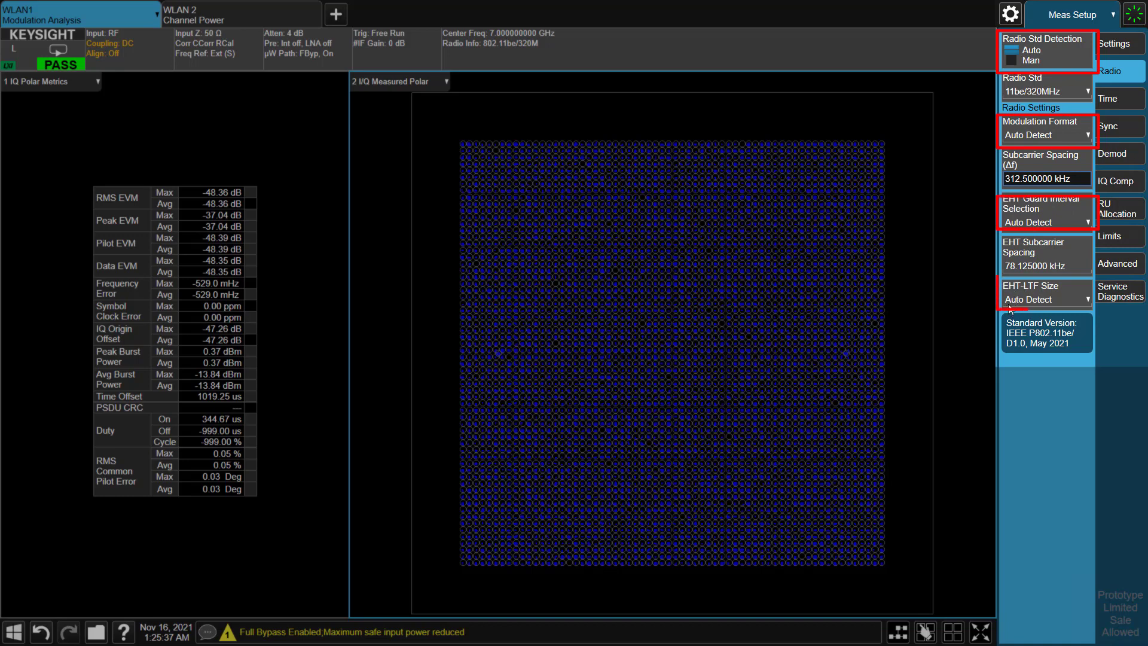
left_click(1117, 212)
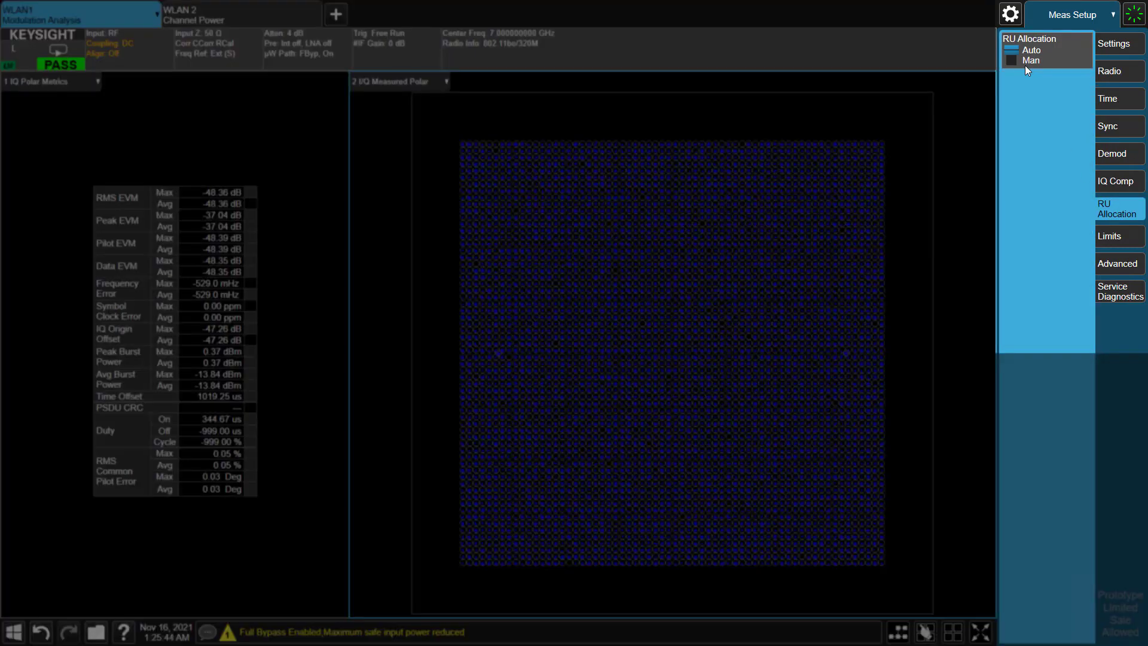
left_click(1071, 14)
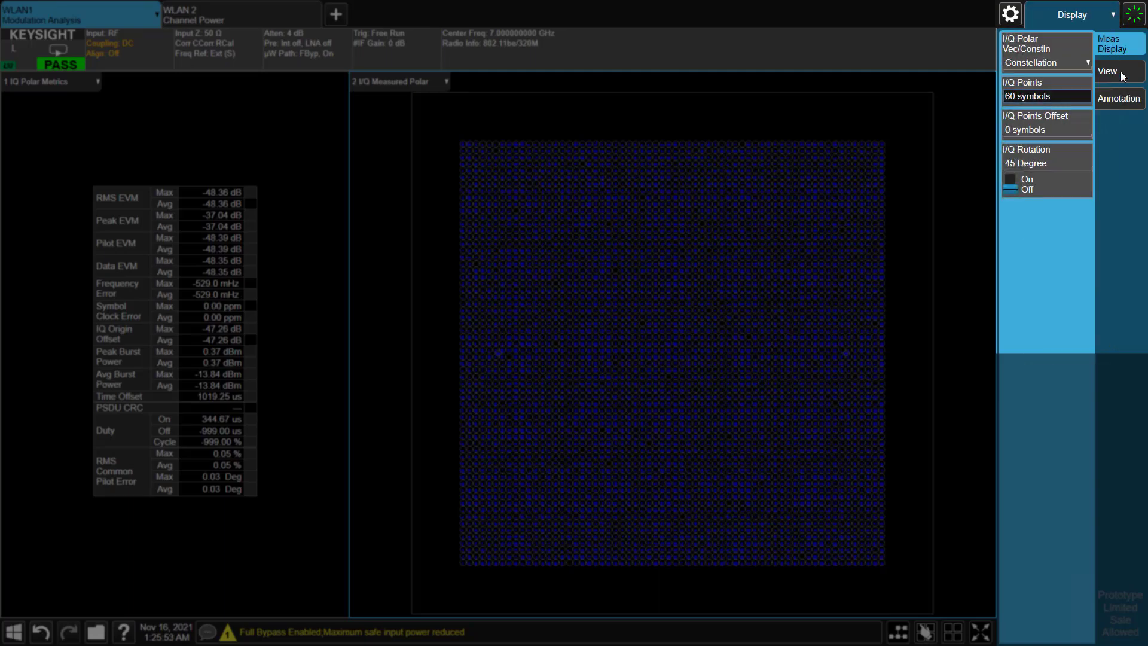
- Review the OFDM EVM view, then show Numeric Results with RMS EVM -48.36 dB
left_click(1109, 72)
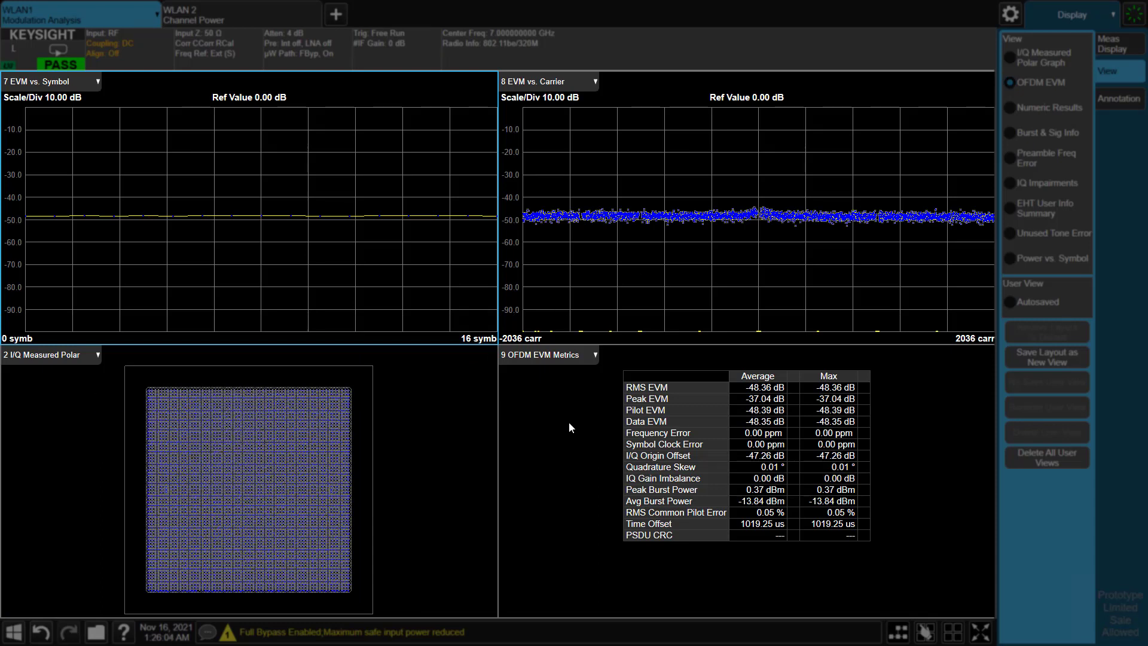
mouse_move(591, 202)
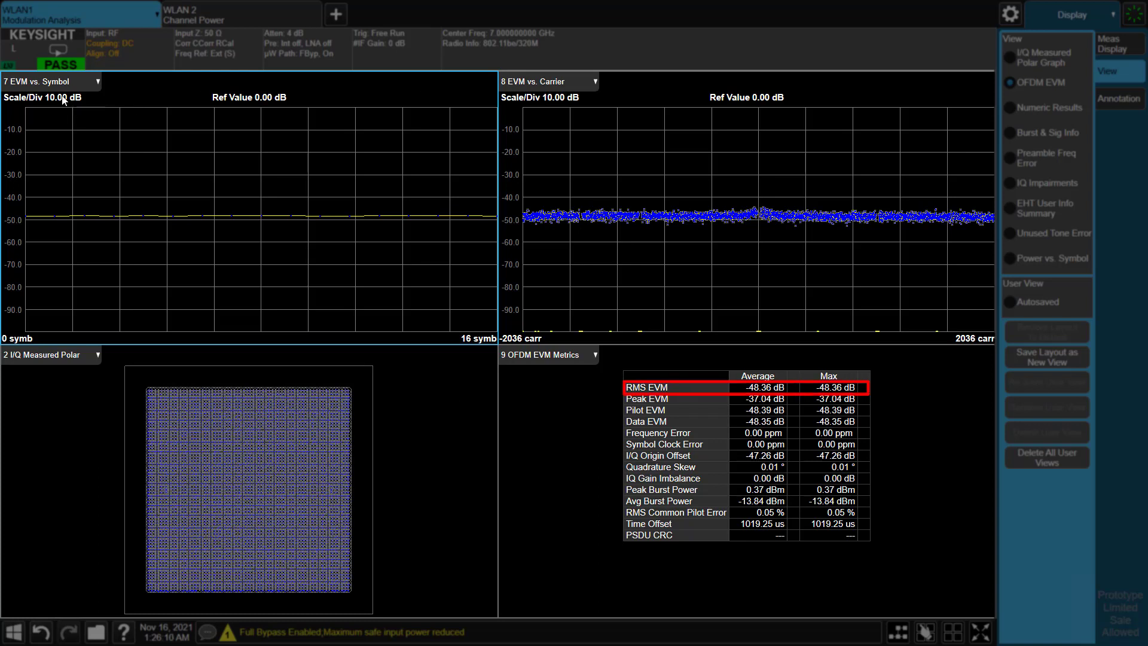
left_click(1051, 107)
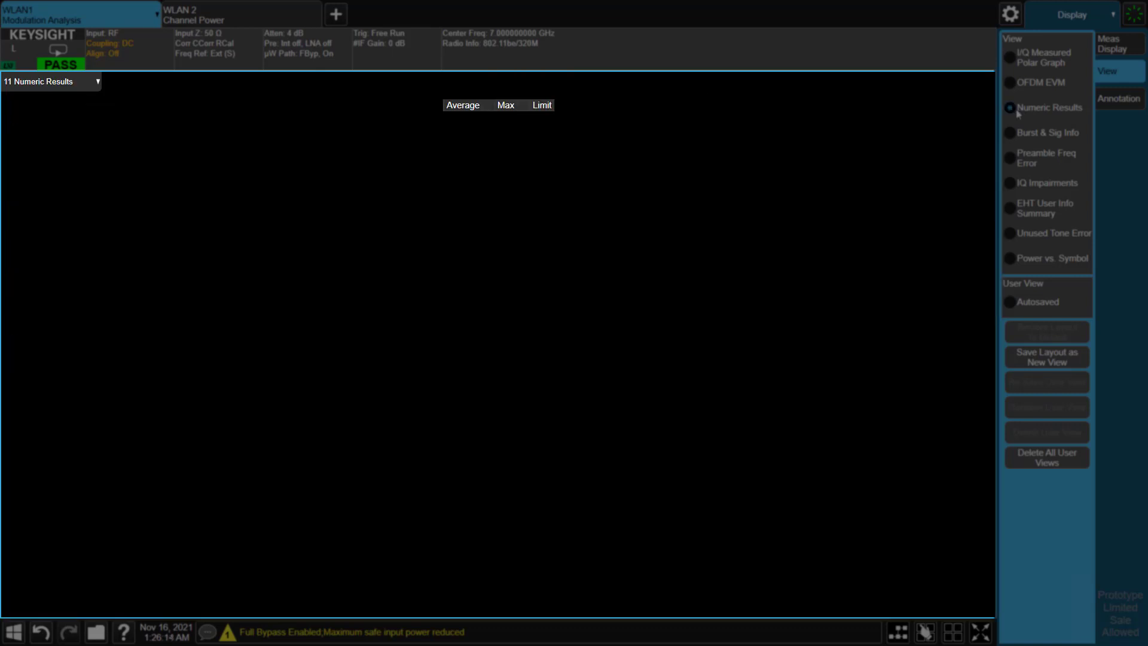
left_click(1010, 107)
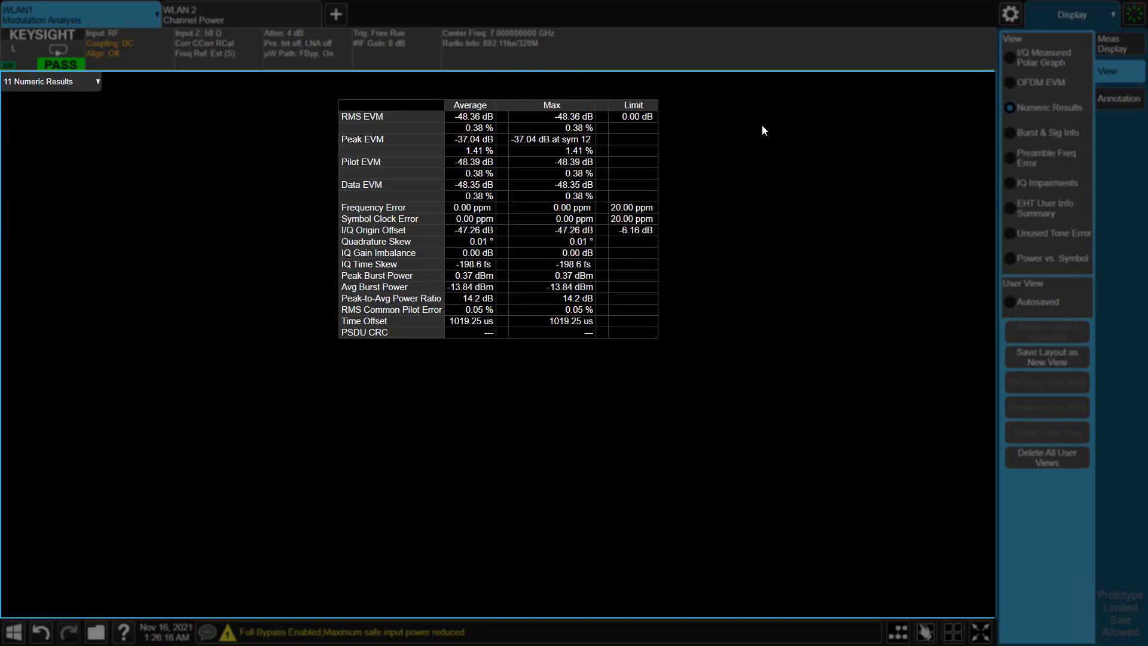
mouse_move(654, 321)
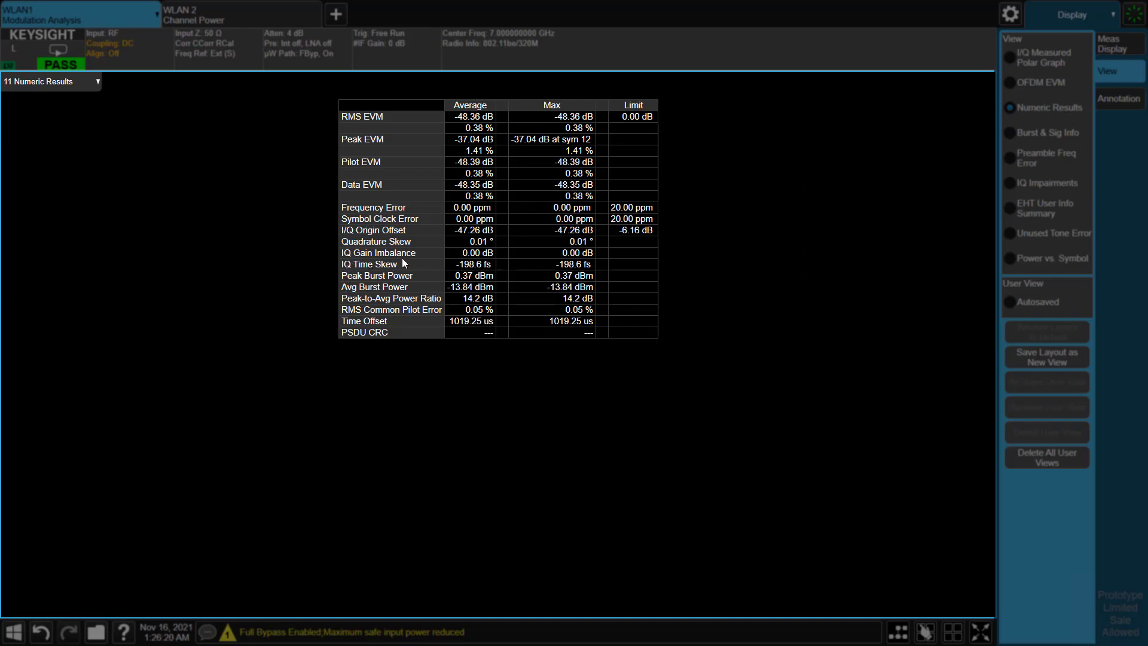
mouse_move(399, 287)
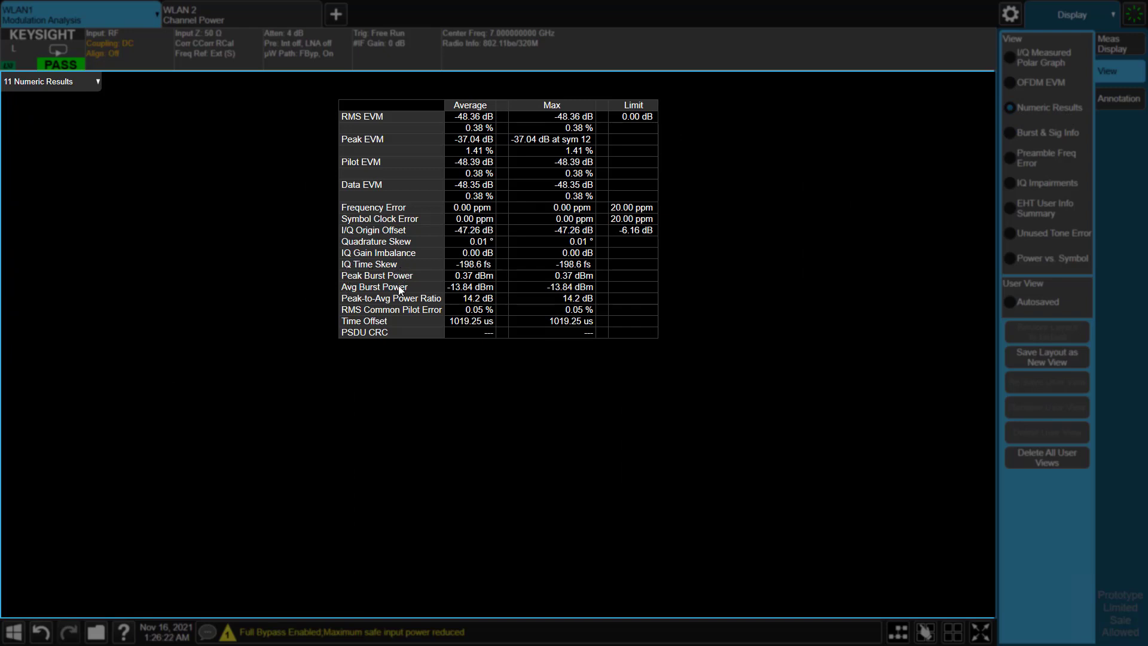
mouse_move(402, 330)
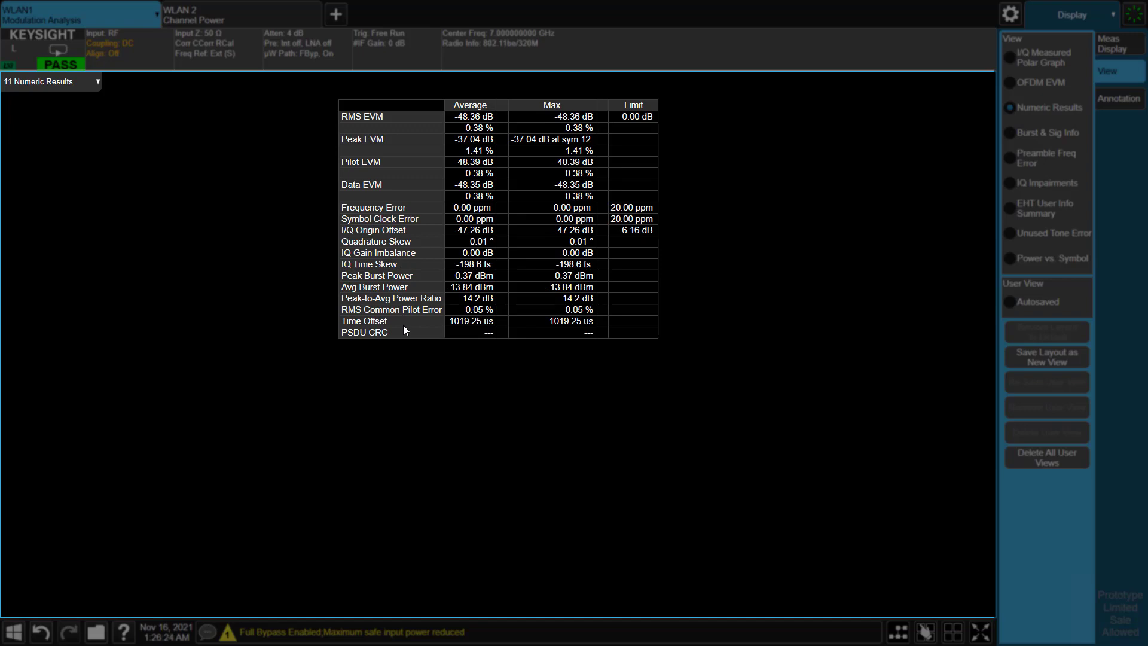
- Inspect the Burst & Sig Info U-SIG table, then show the EHT user summary
left_click(1050, 133)
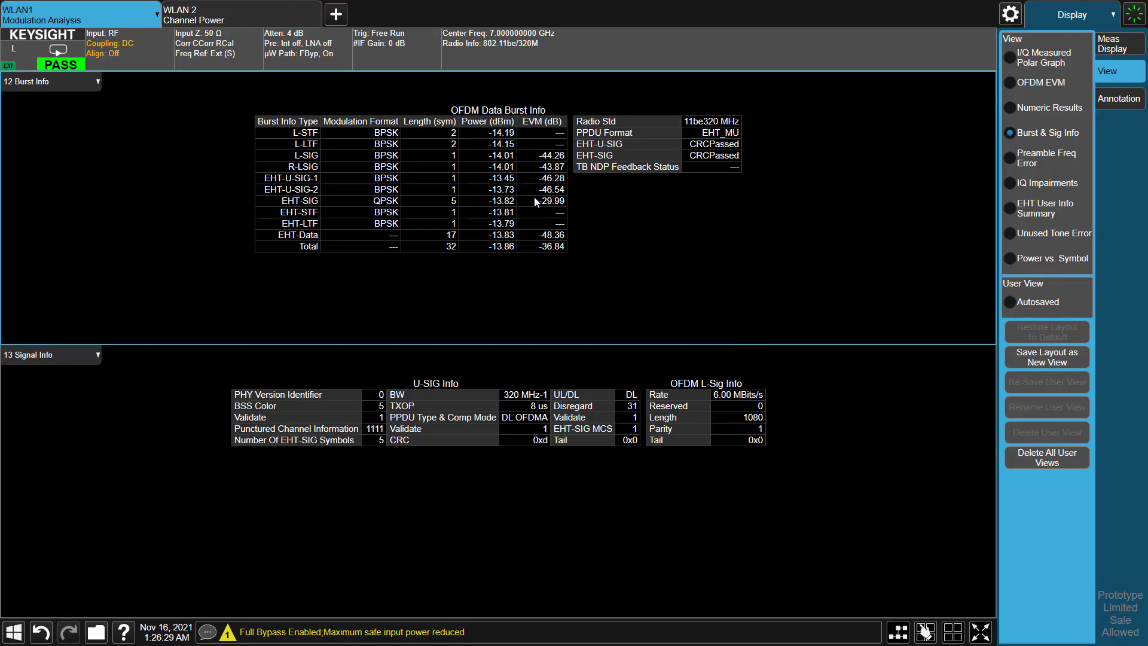
mouse_move(636, 224)
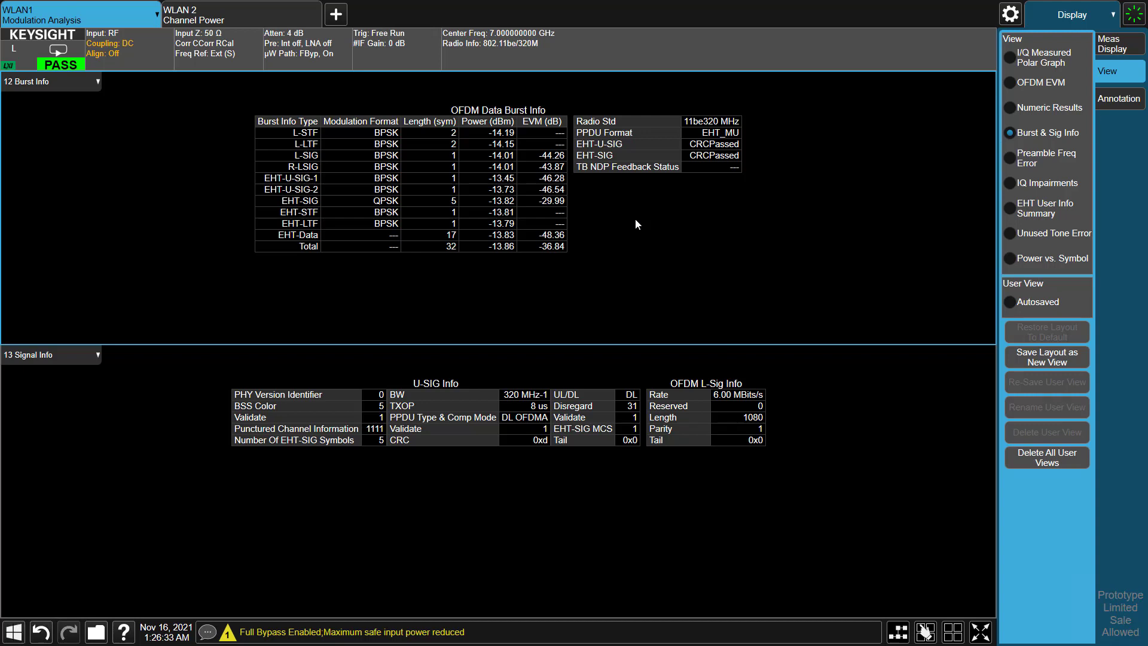
left_click(296, 394)
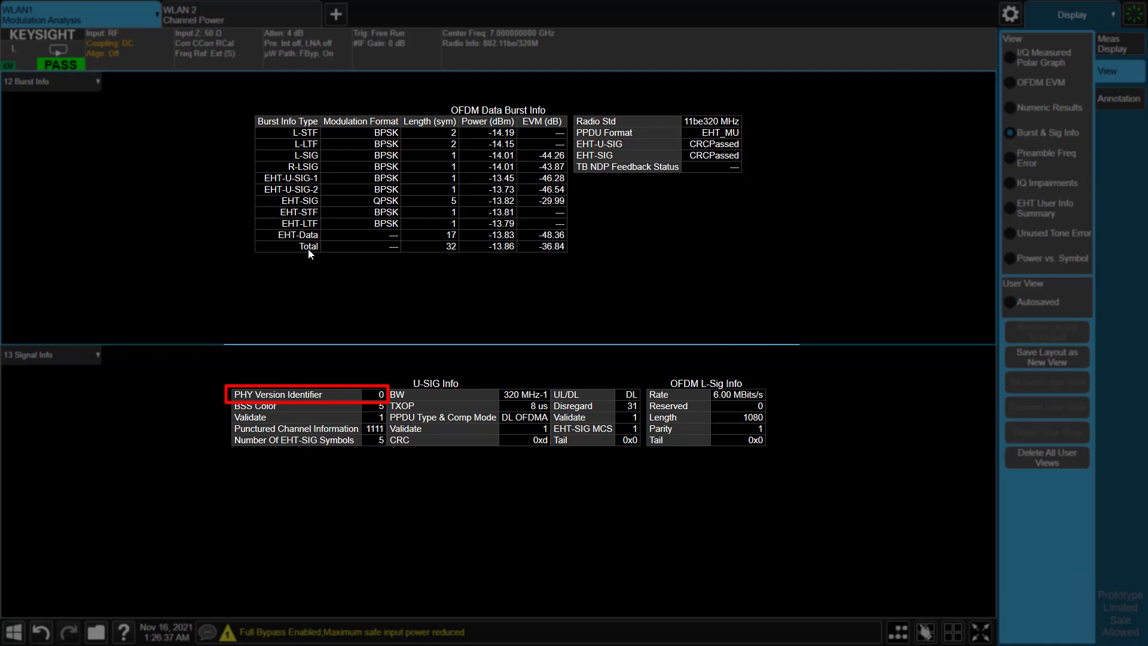
mouse_move(403, 234)
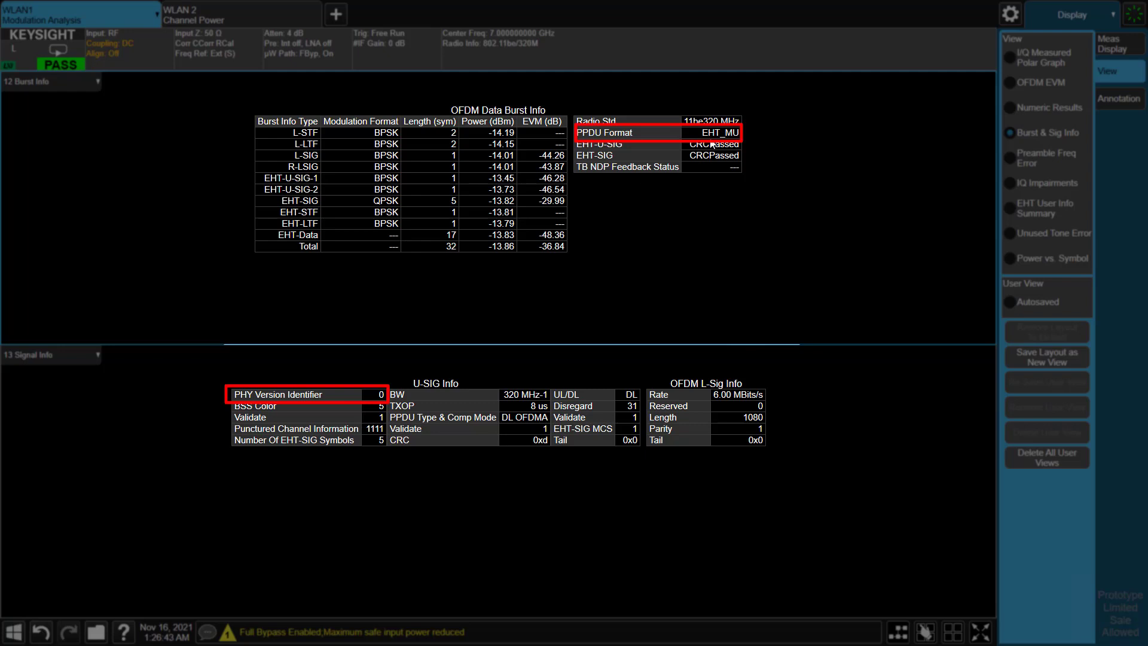
mouse_move(733, 128)
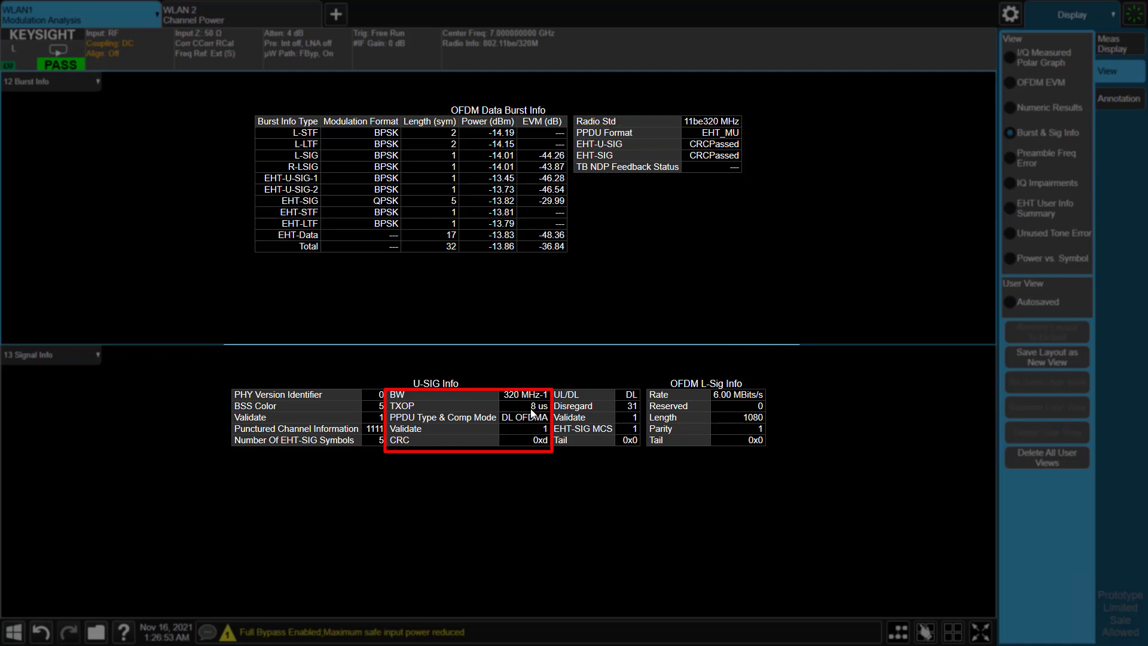
mouse_move(532, 425)
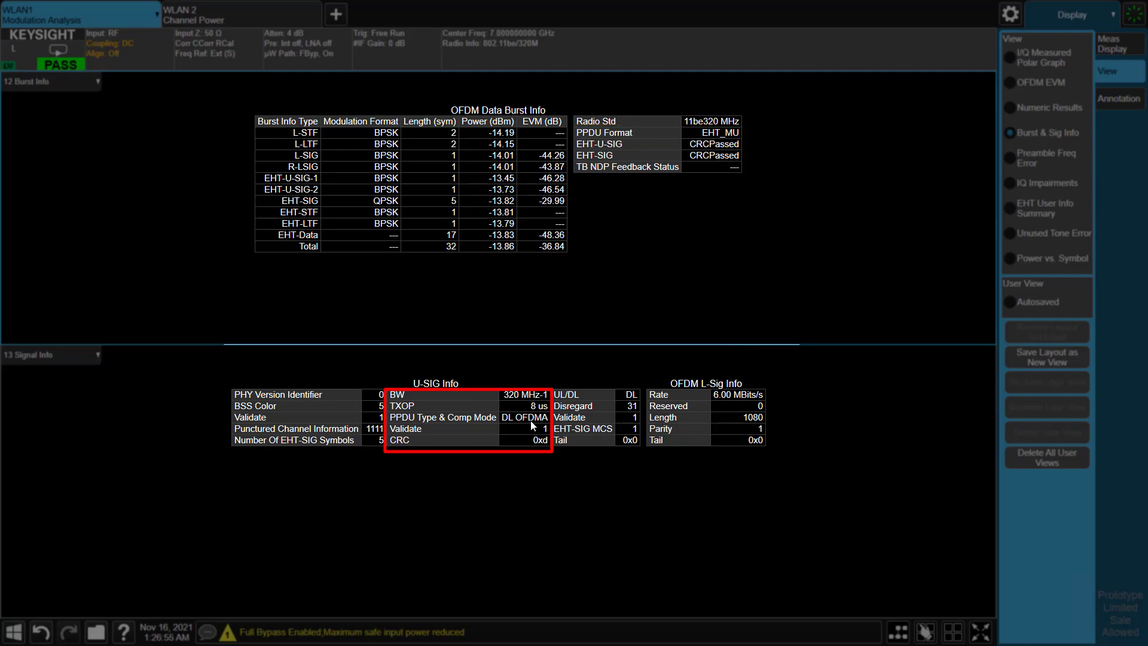
mouse_move(632, 402)
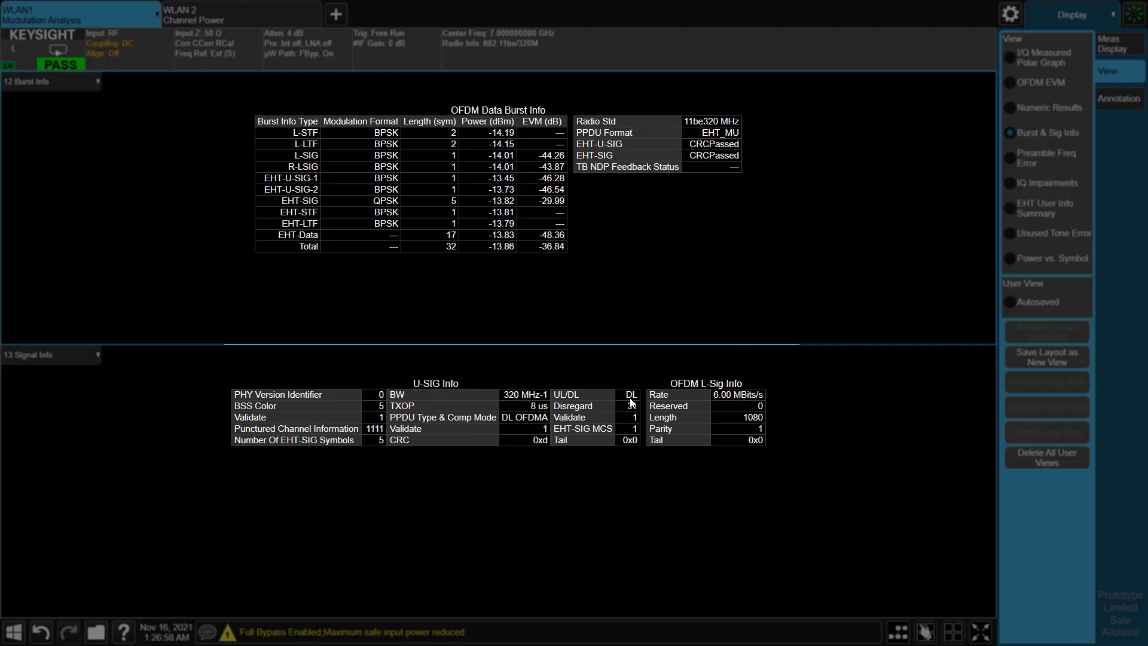
left_click(1050, 209)
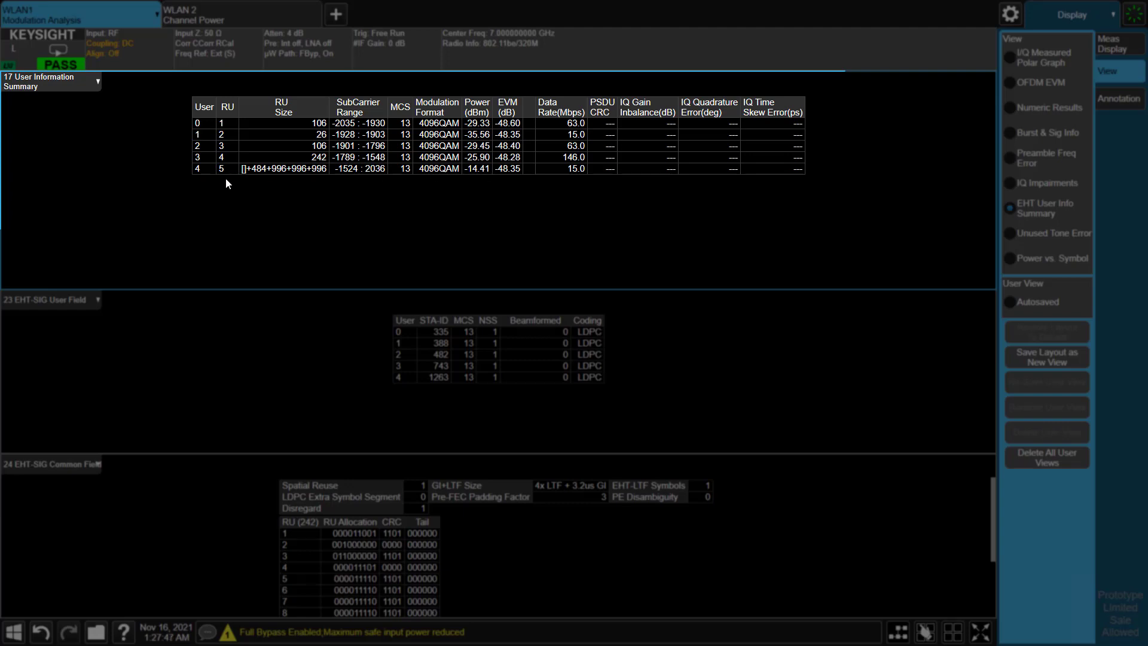
mouse_move(302, 181)
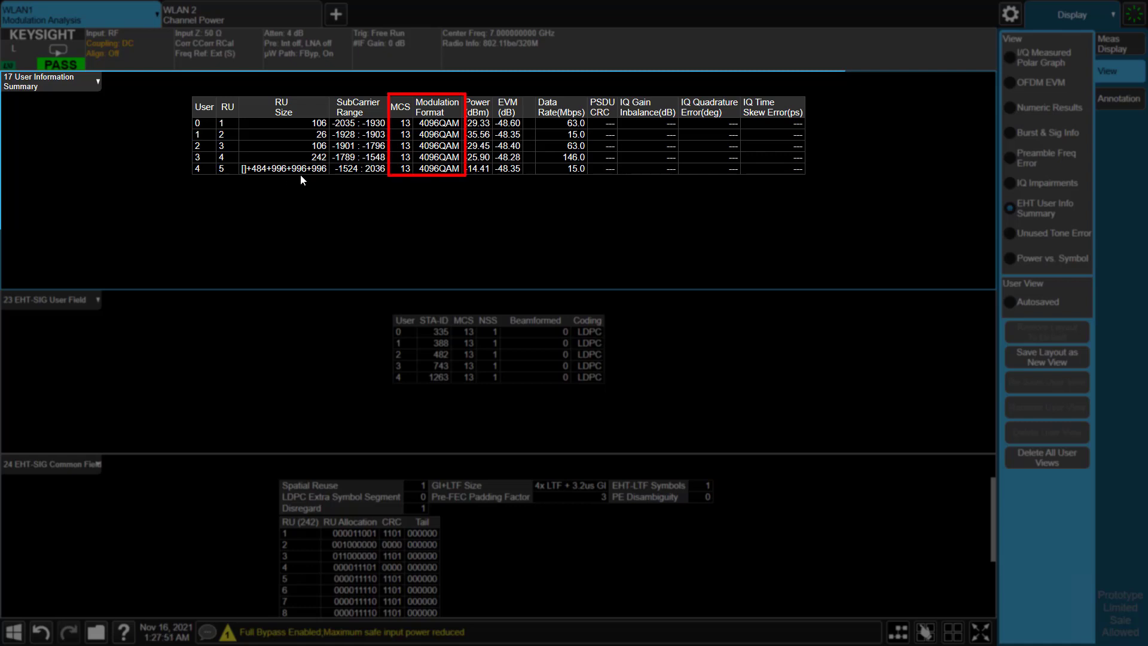
mouse_move(349, 177)
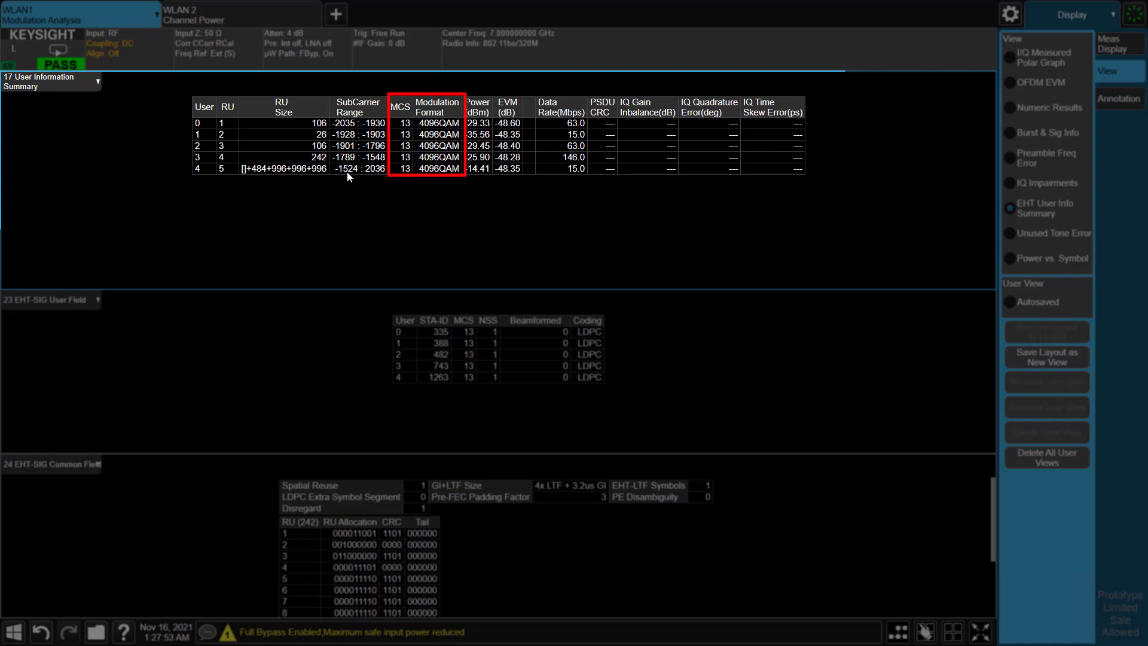
mouse_move(412, 181)
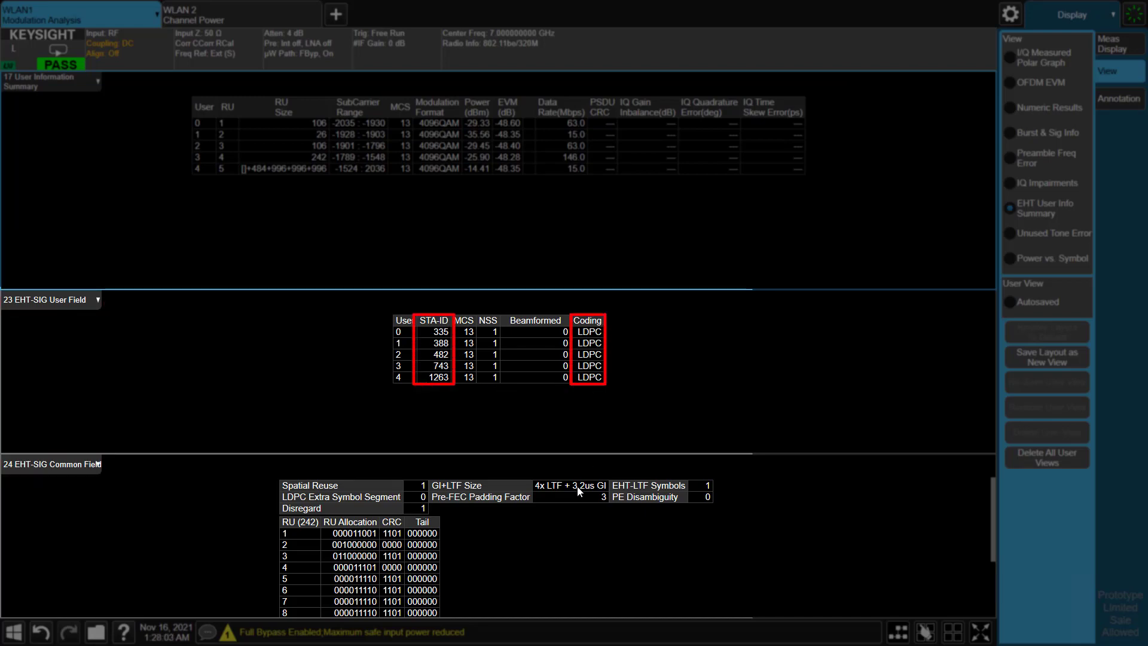
mouse_move(577, 533)
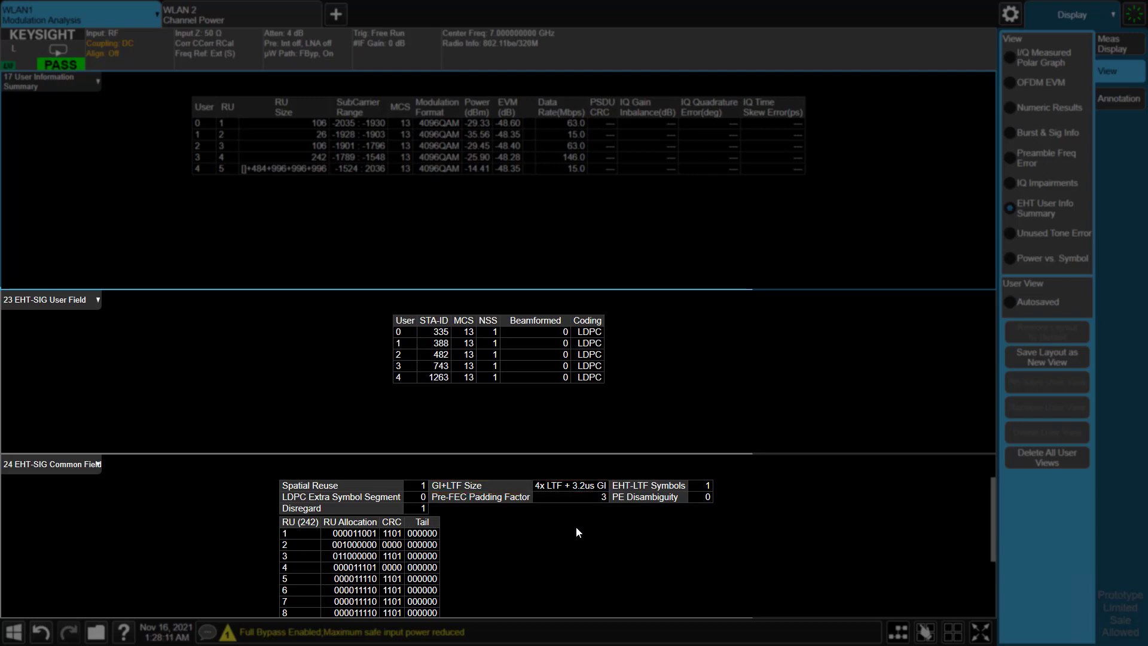
- Enter layout edit mode to rearrange the result windows
left_click(1047, 58)
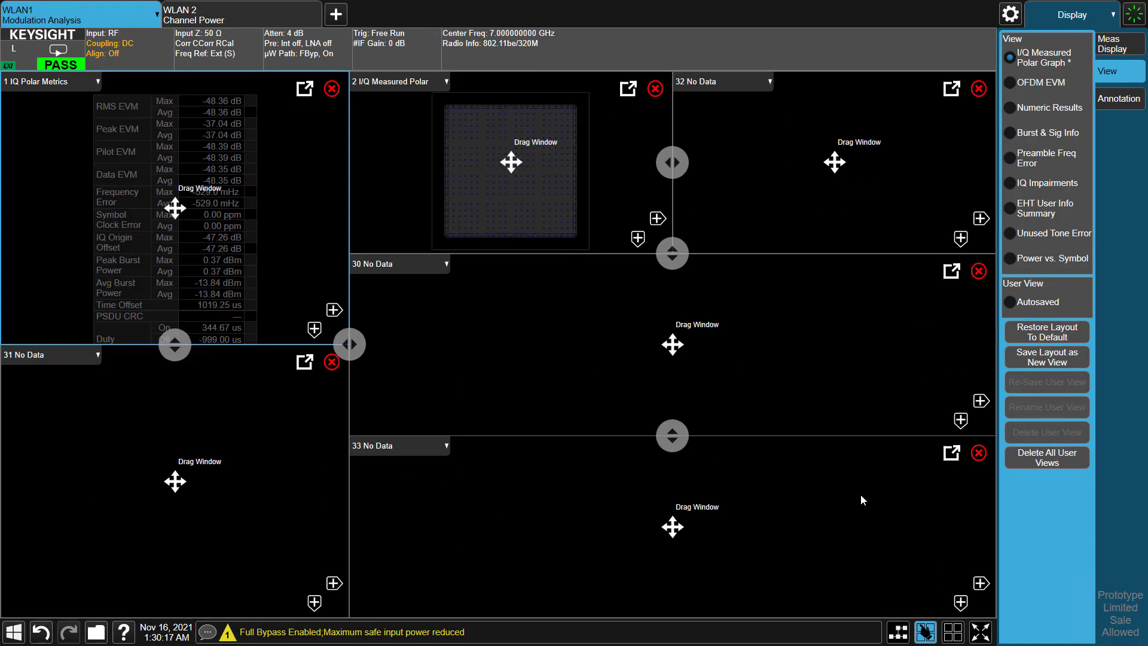
mouse_move(947, 603)
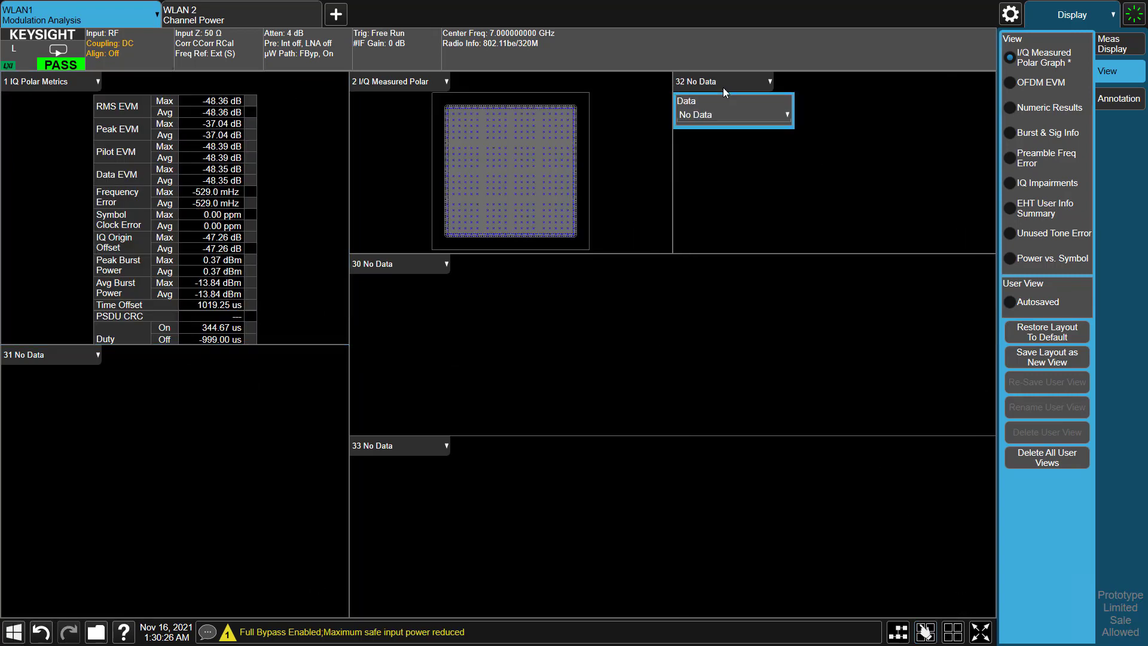
- Assign a result to the empty pane and recall the saved six-window 'decode view'
left_click(733, 114)
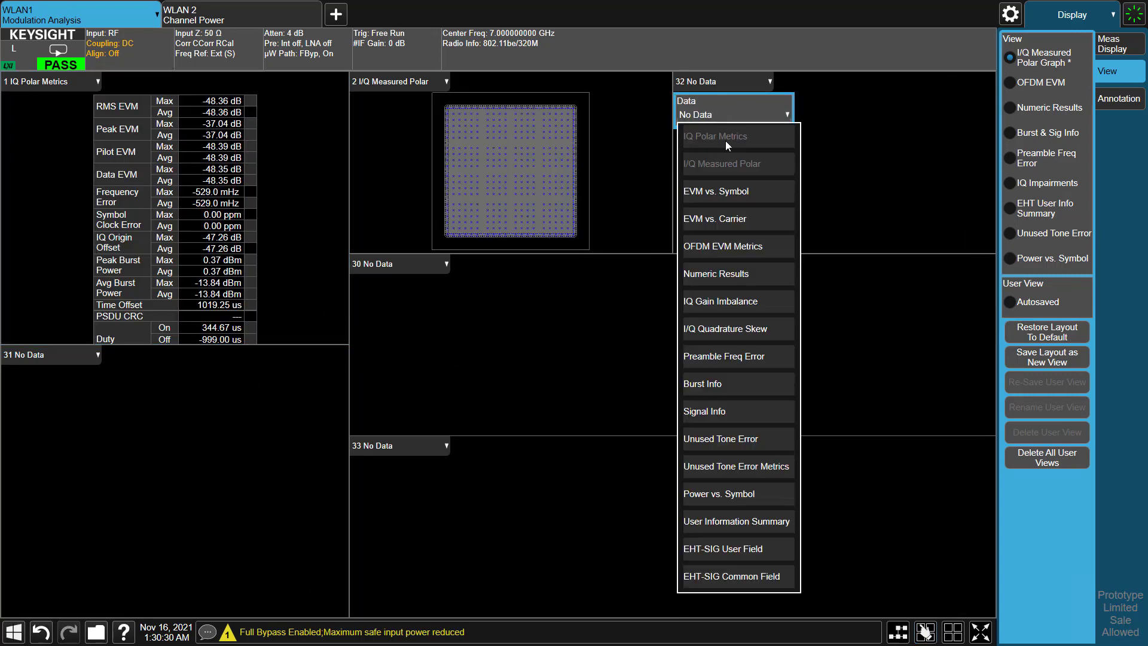
mouse_move(724, 393)
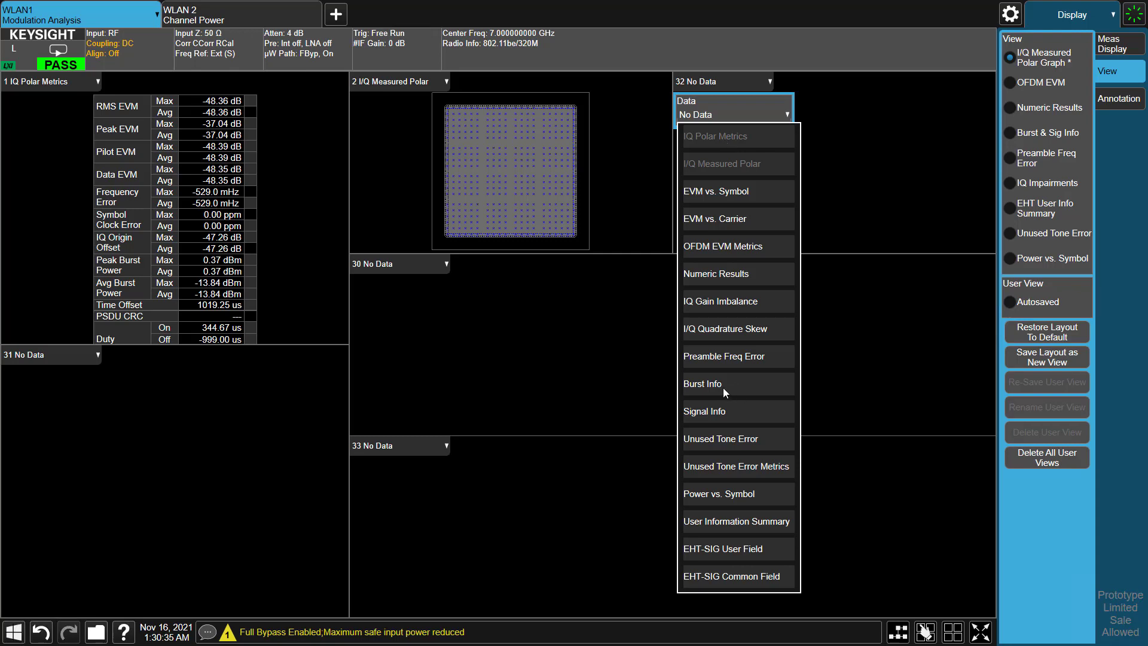
left_click(737, 521)
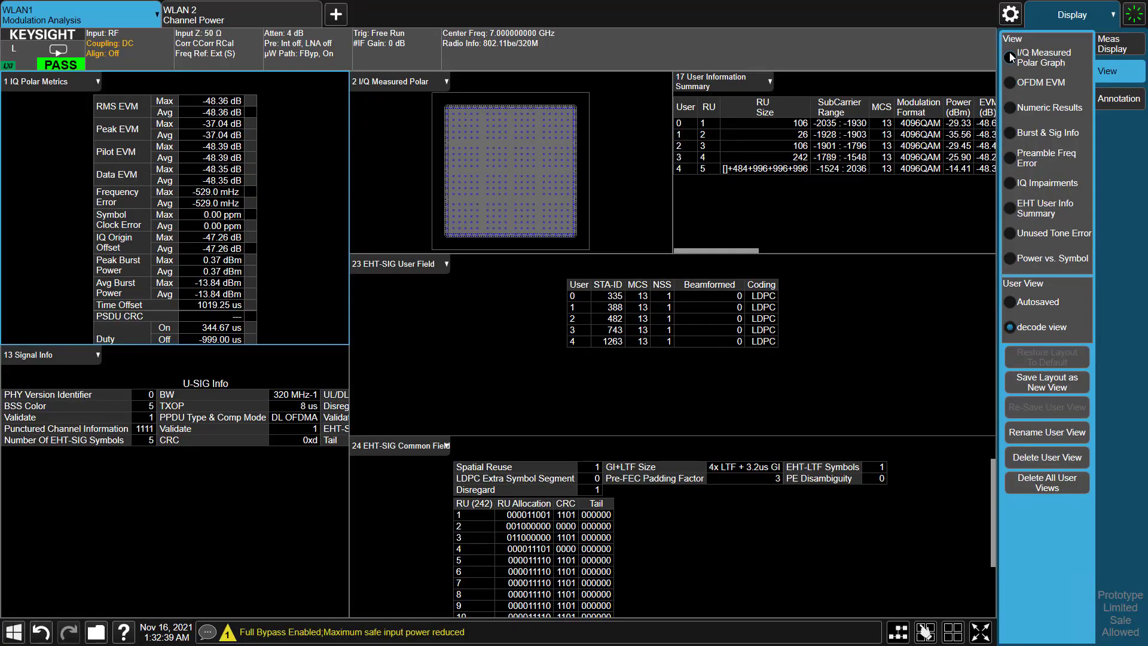
left_click(1048, 58)
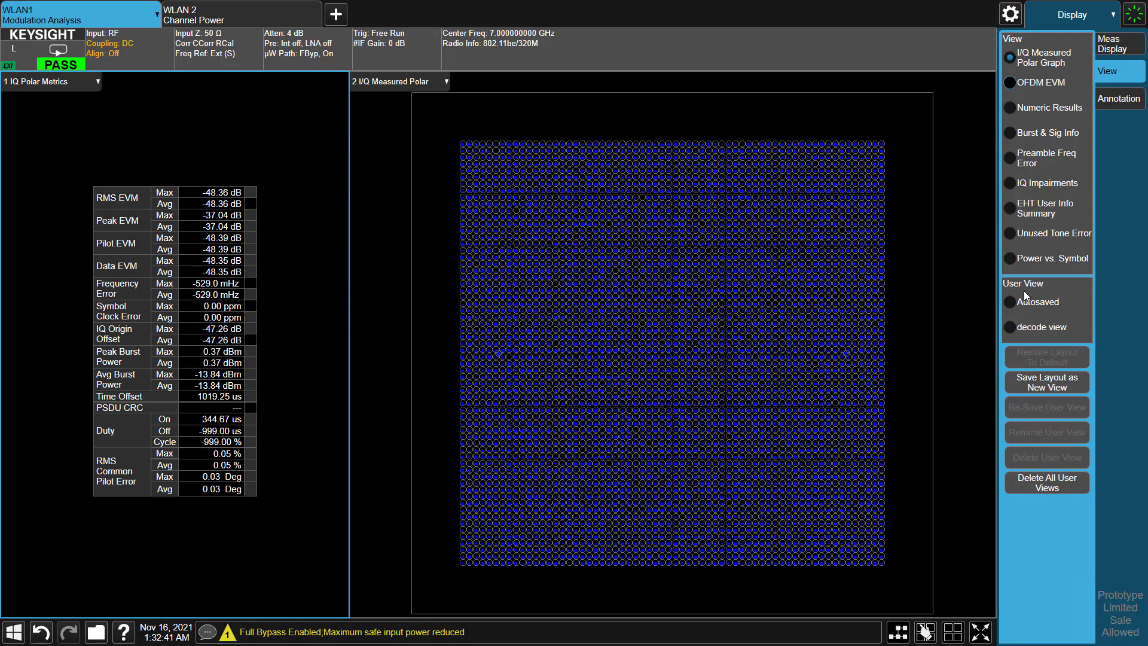
left_click(1008, 327)
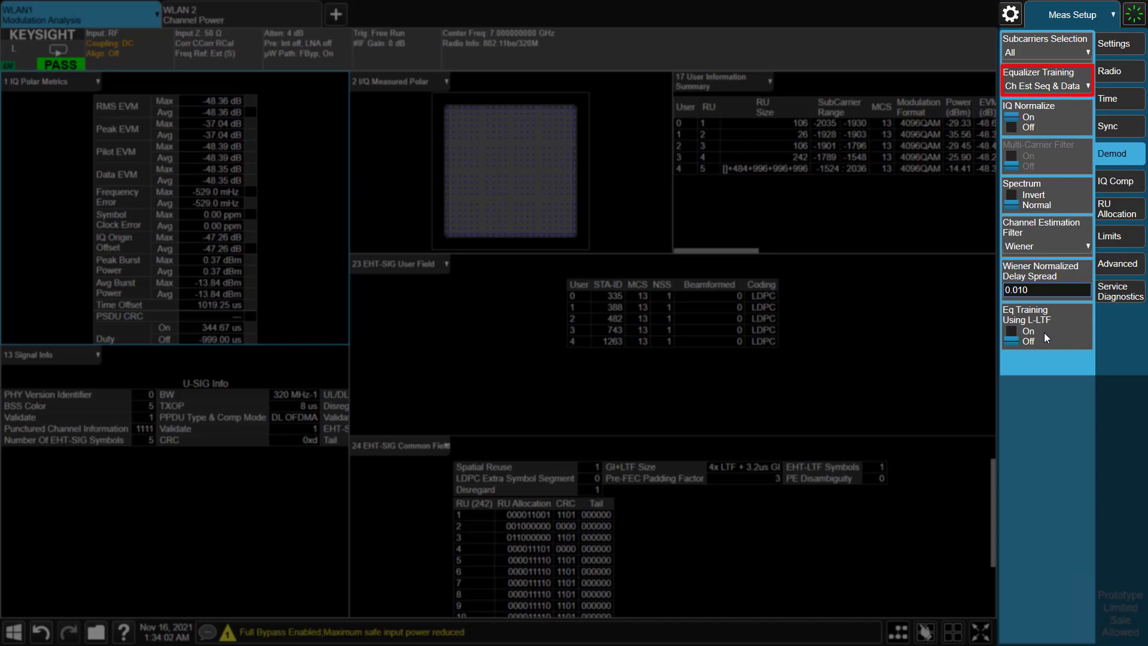
- Review the 11be constellation error limits (−38 dB at MCS 12–13) and close the editor
left_click(1118, 235)
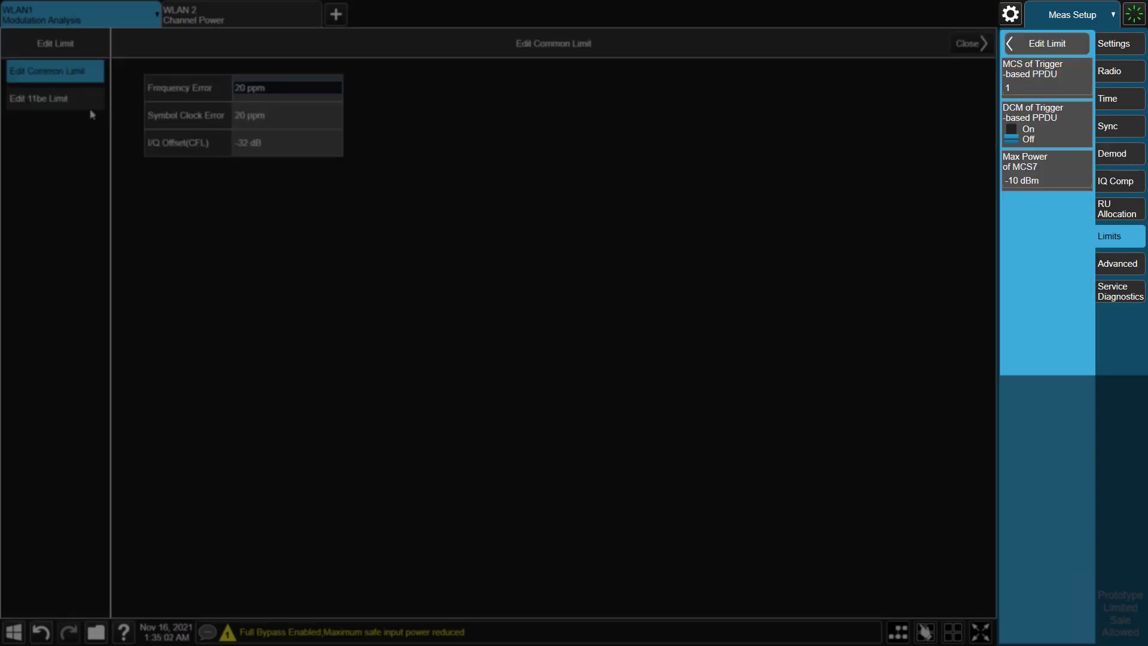
left_click(54, 98)
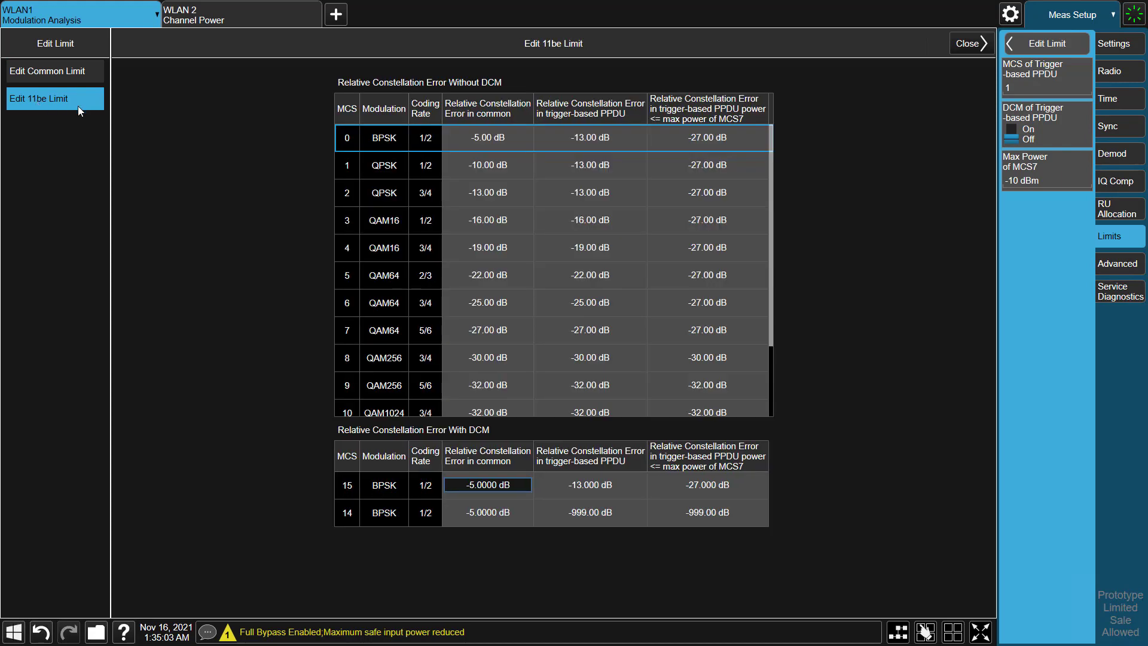
mouse_move(458, 97)
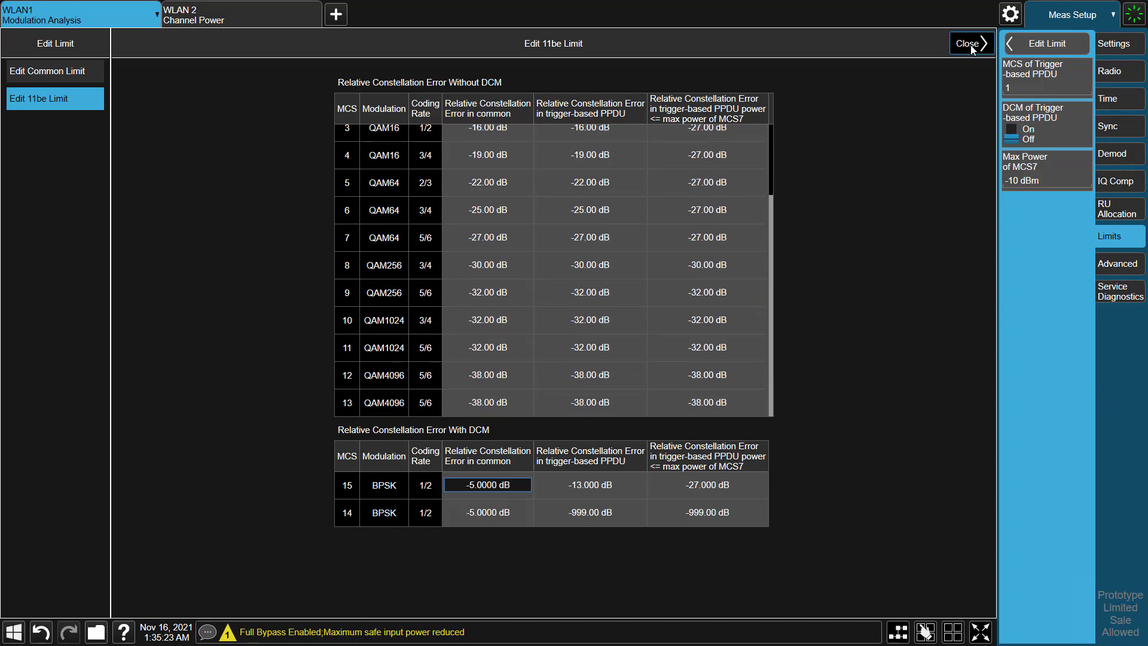
left_click(968, 43)
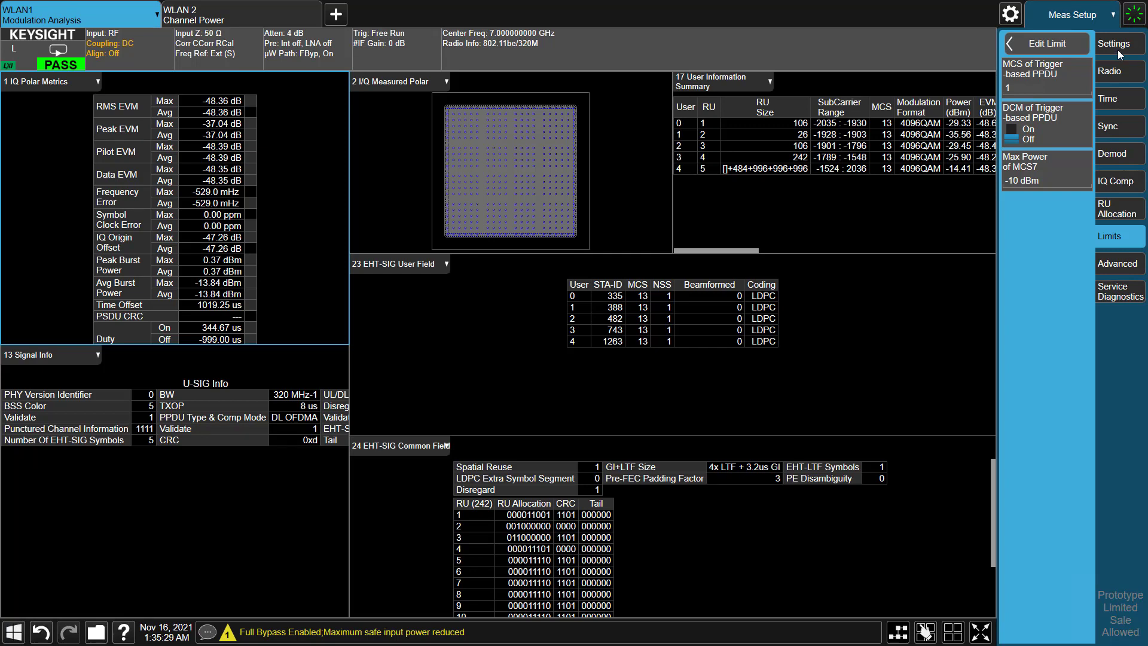
- Review the measurement settings, with averaging off and EVM optimization set to Normal
left_click(1115, 43)
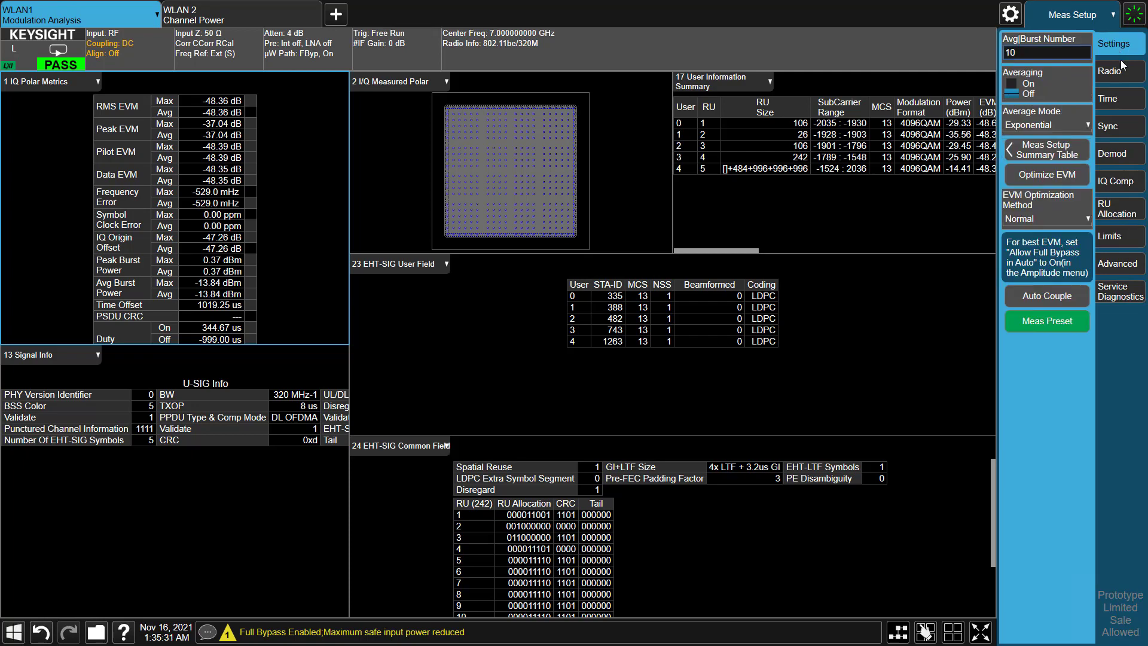
mouse_move(1050, 225)
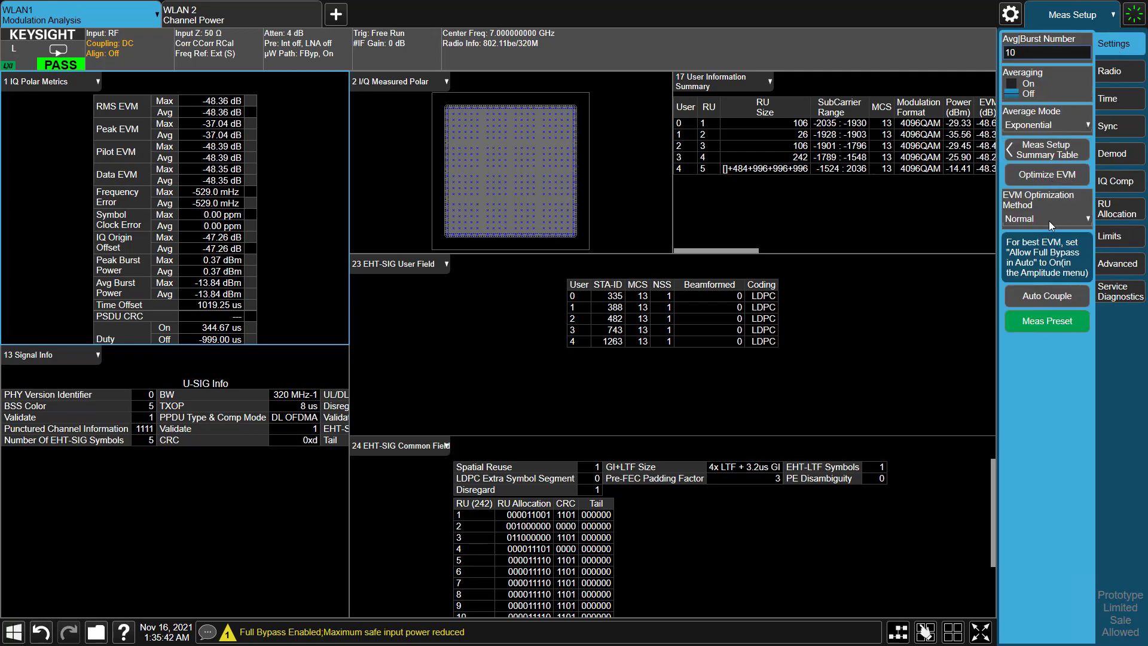
left_click(1046, 219)
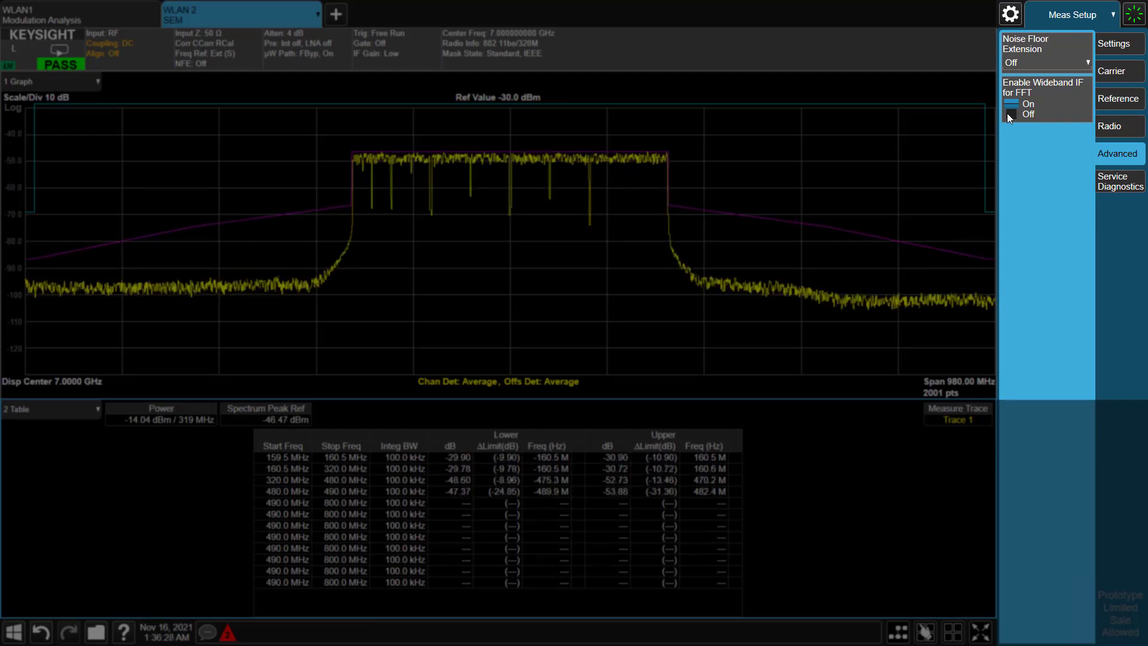
- Enable Wideband IF for FFT in the SEM advanced settings
left_click(1018, 114)
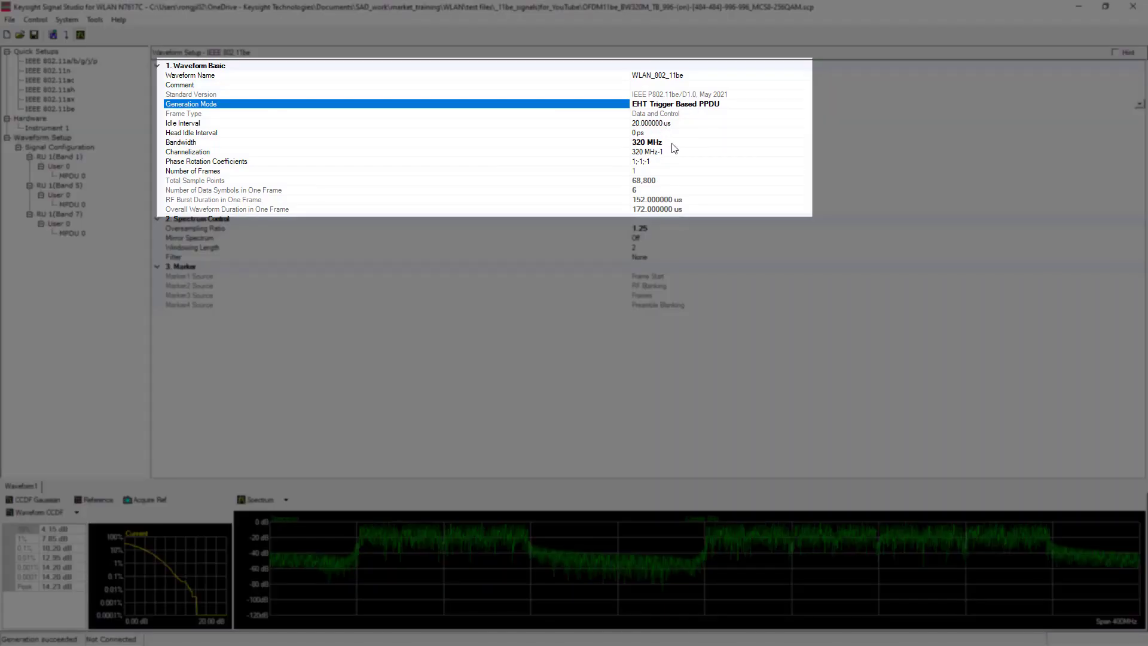
- Show the TB PPDU signal configuration with the 996-996-996 RU active on band 1
left_click(59, 146)
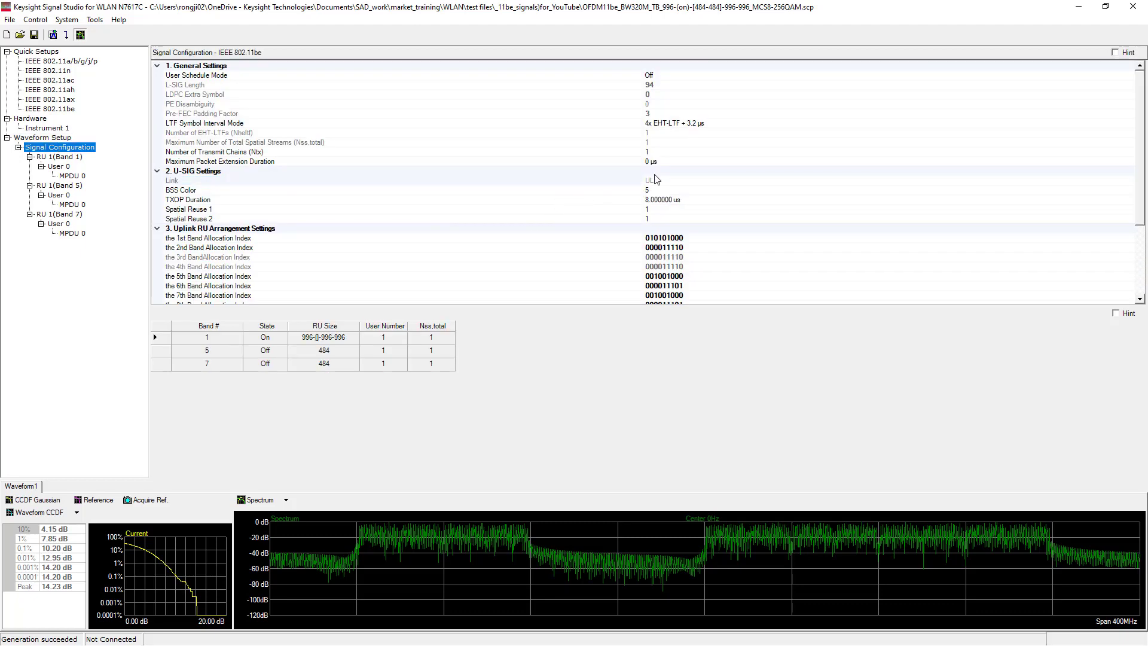
mouse_move(675, 202)
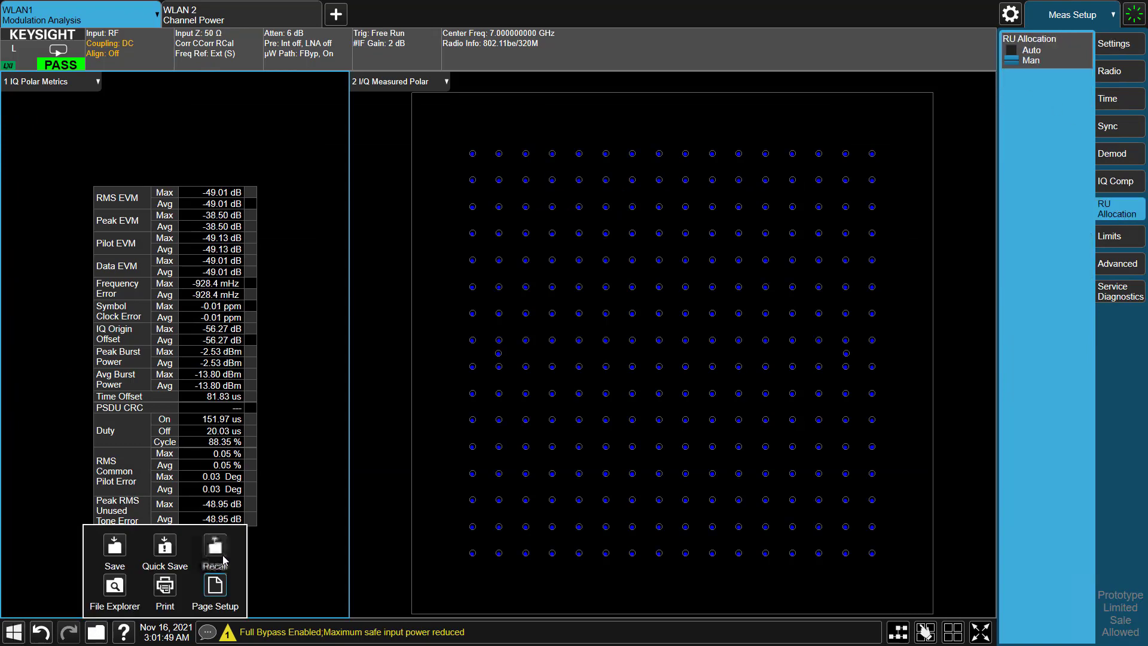
left_click(215, 551)
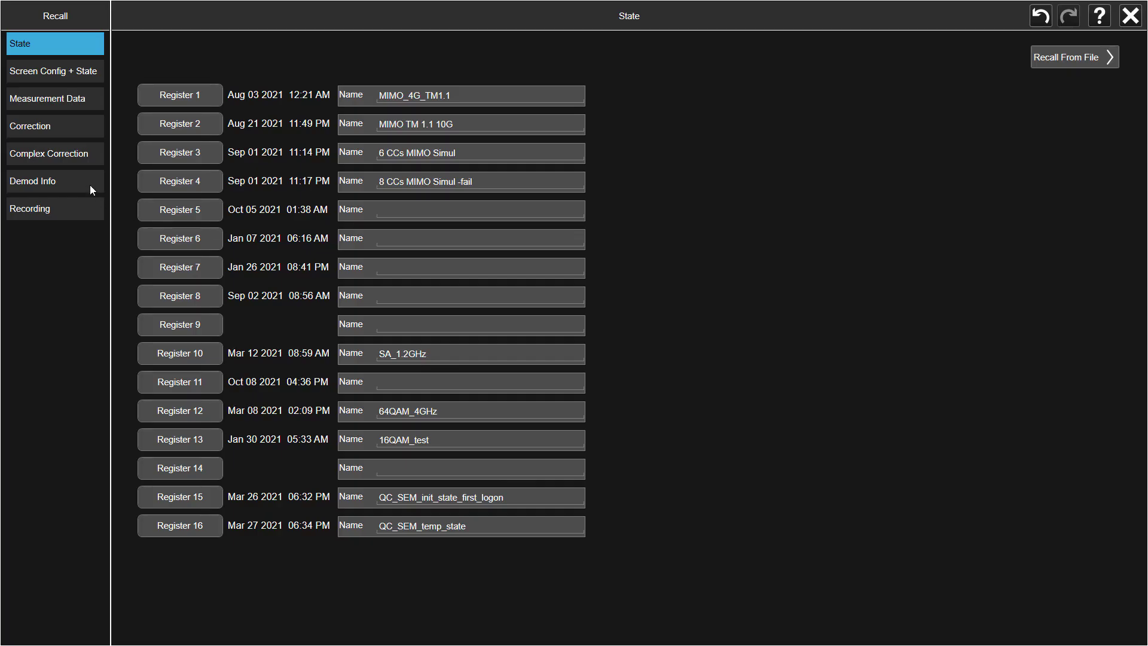
left_click(55, 181)
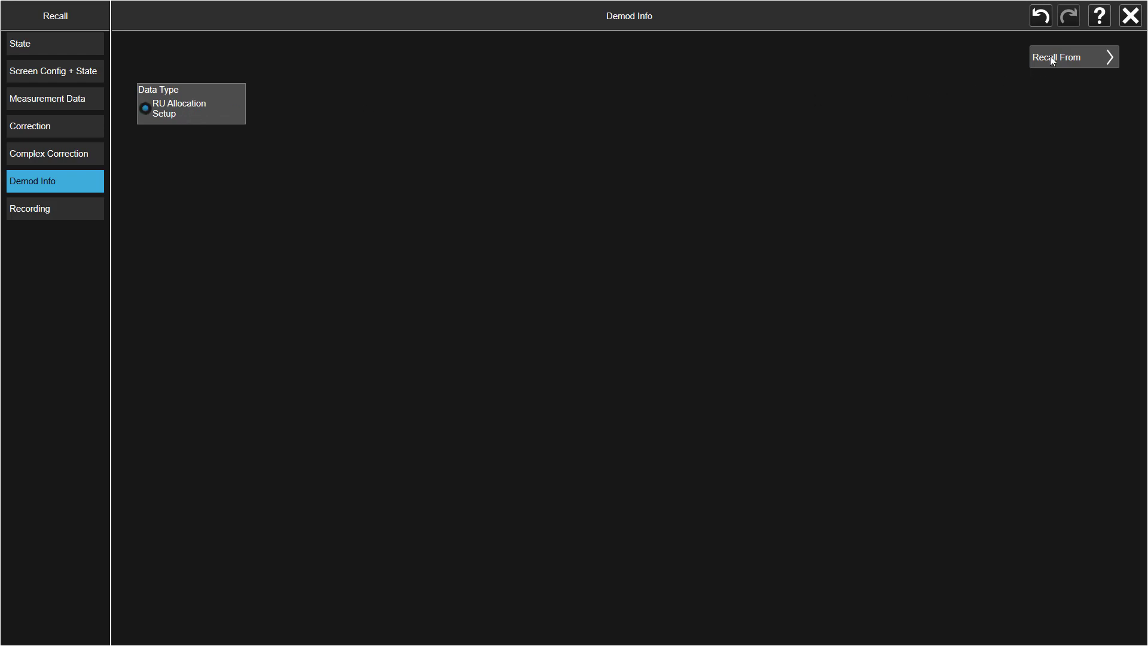
left_click(1073, 57)
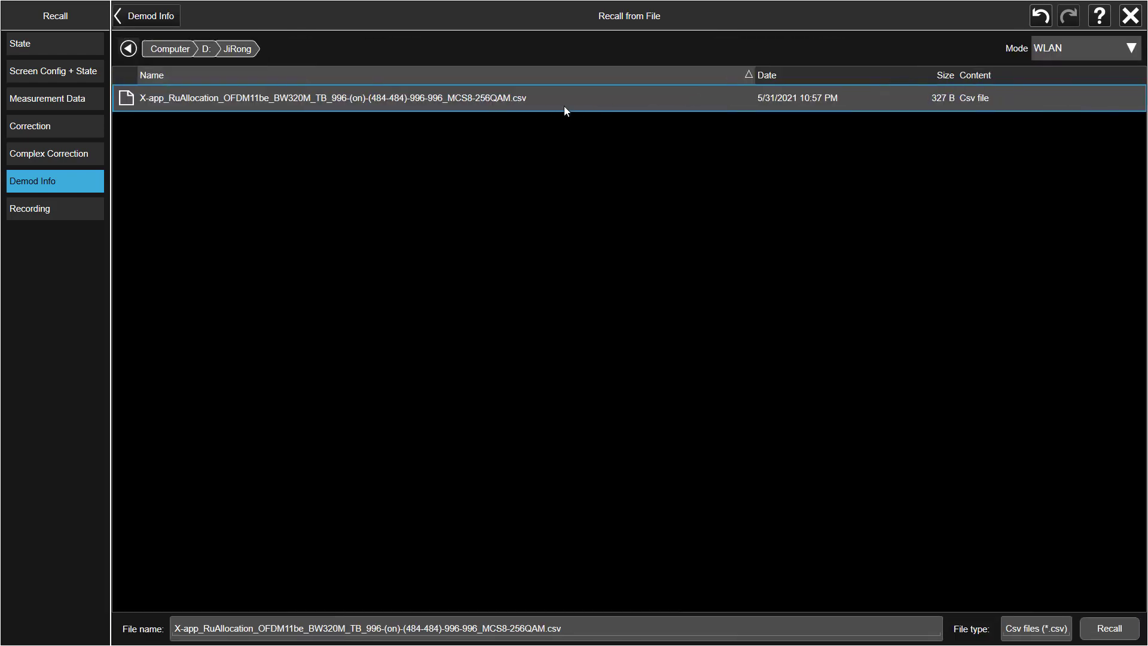
left_click(1108, 628)
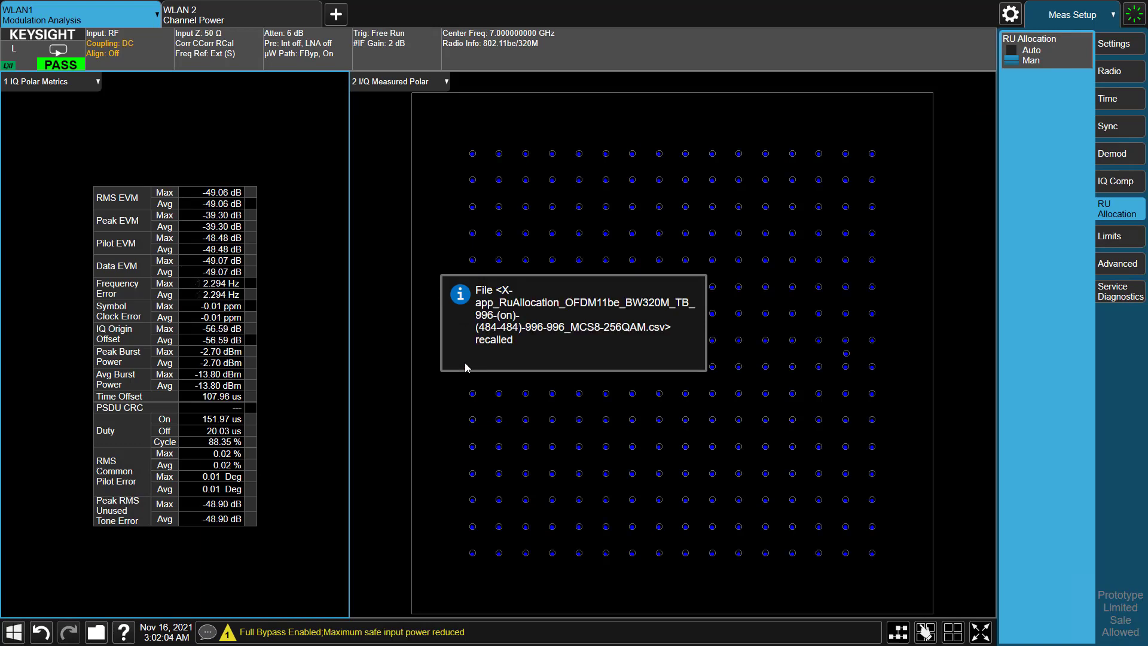
- Dismiss the recall notice and review the burst, signal and user 0 EVM results
left_click(1071, 14)
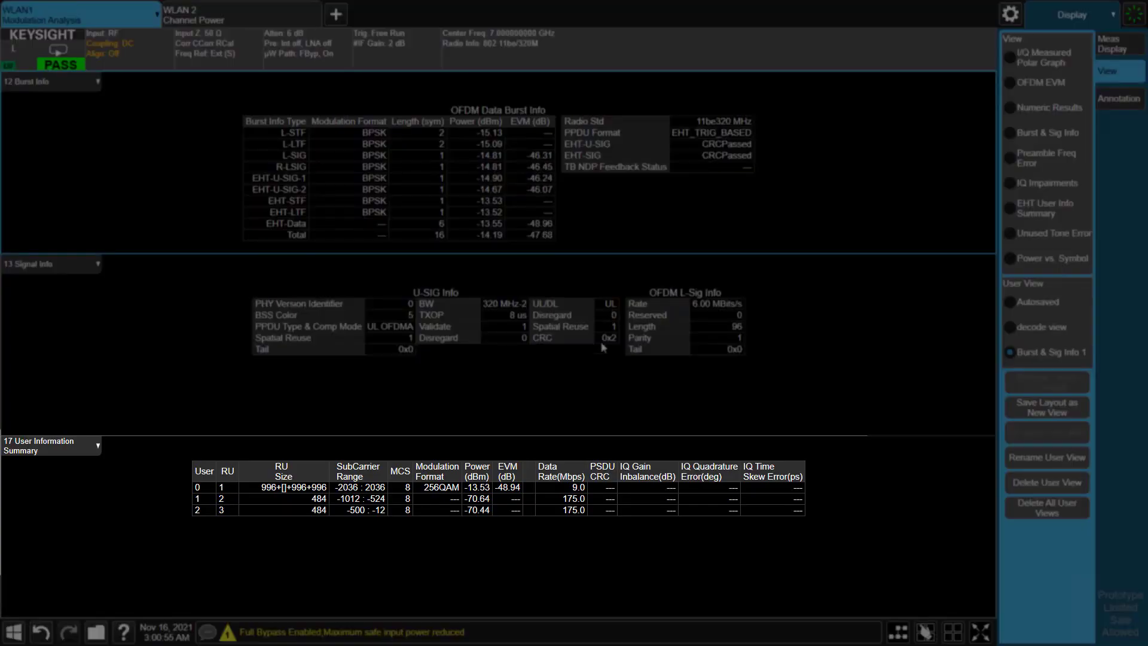
mouse_move(442, 361)
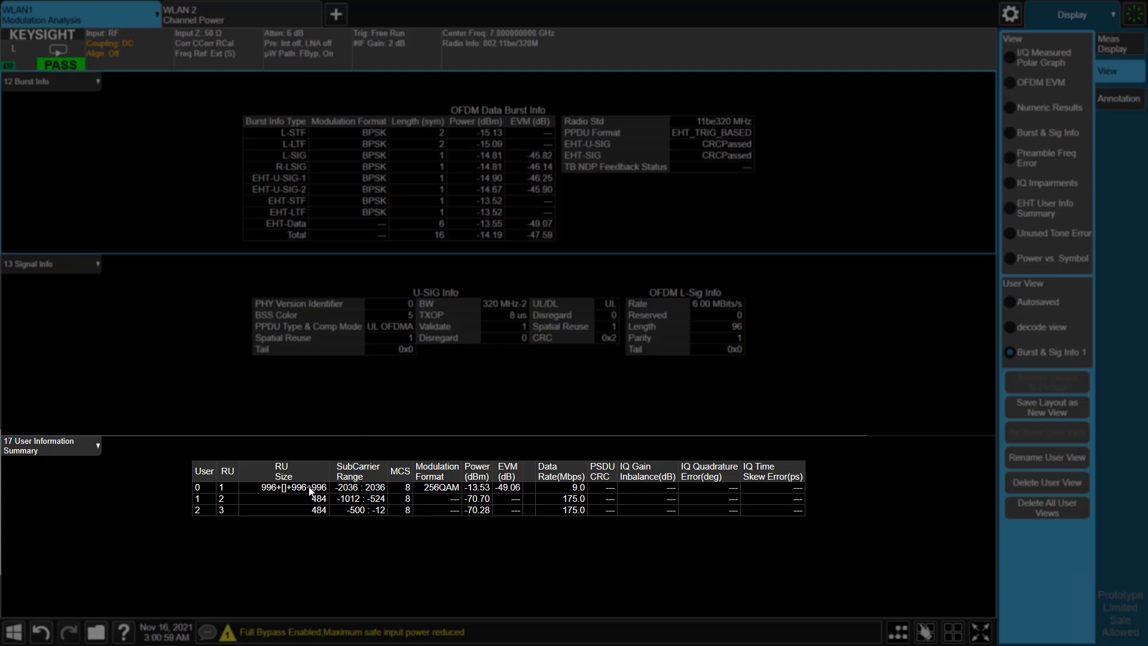
mouse_move(522, 500)
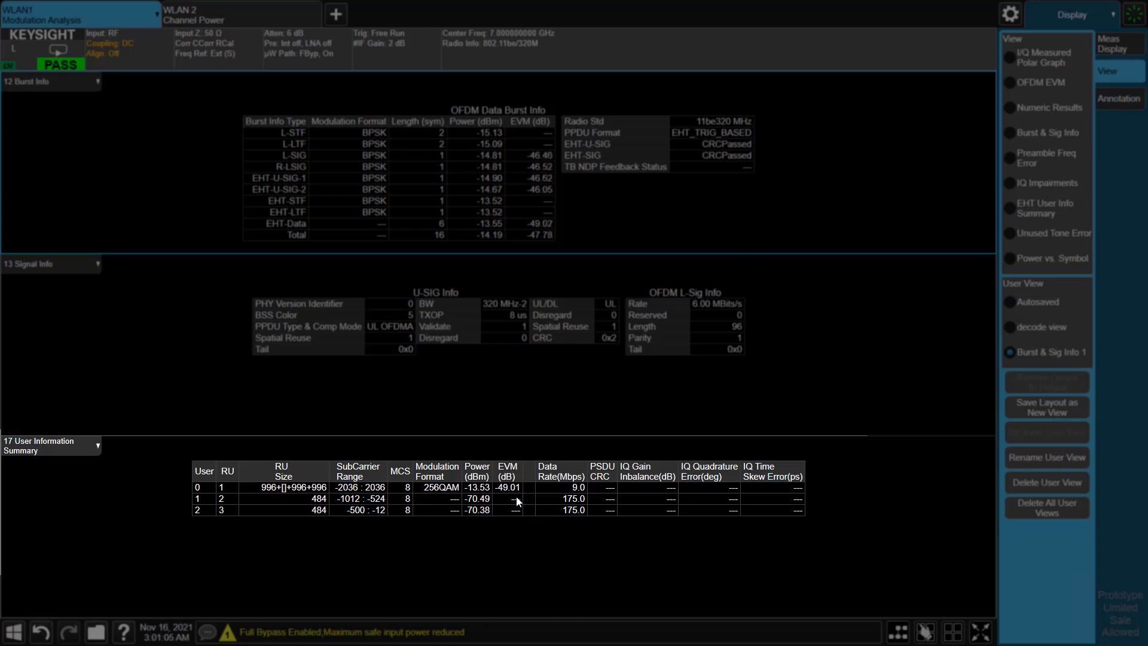
left_click(1055, 232)
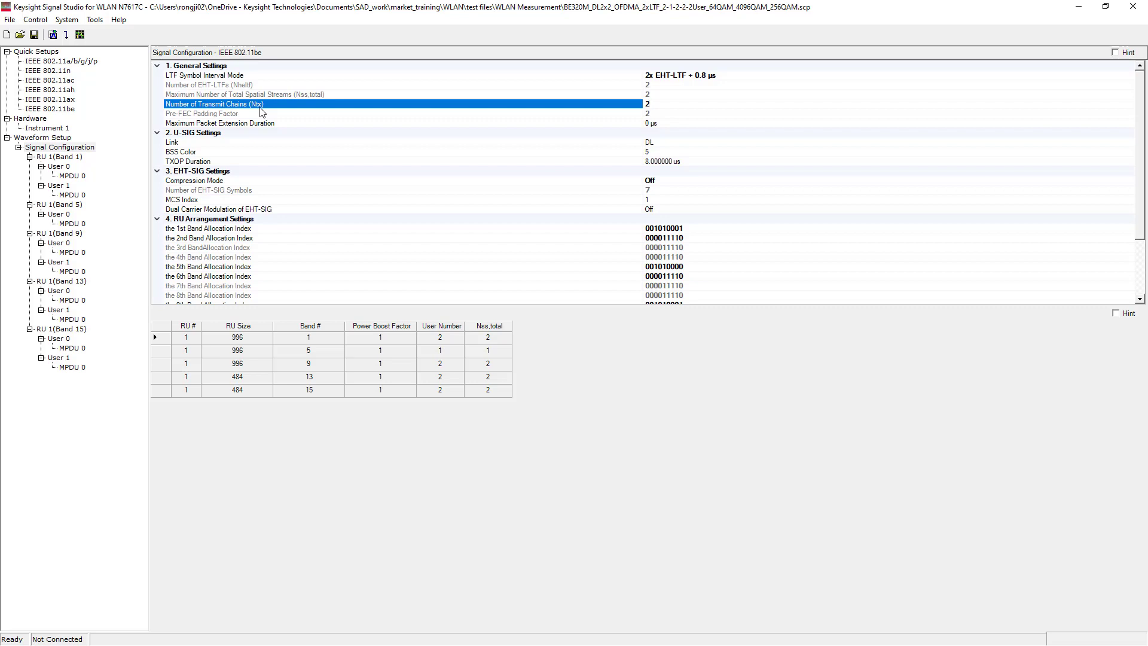
mouse_move(202, 131)
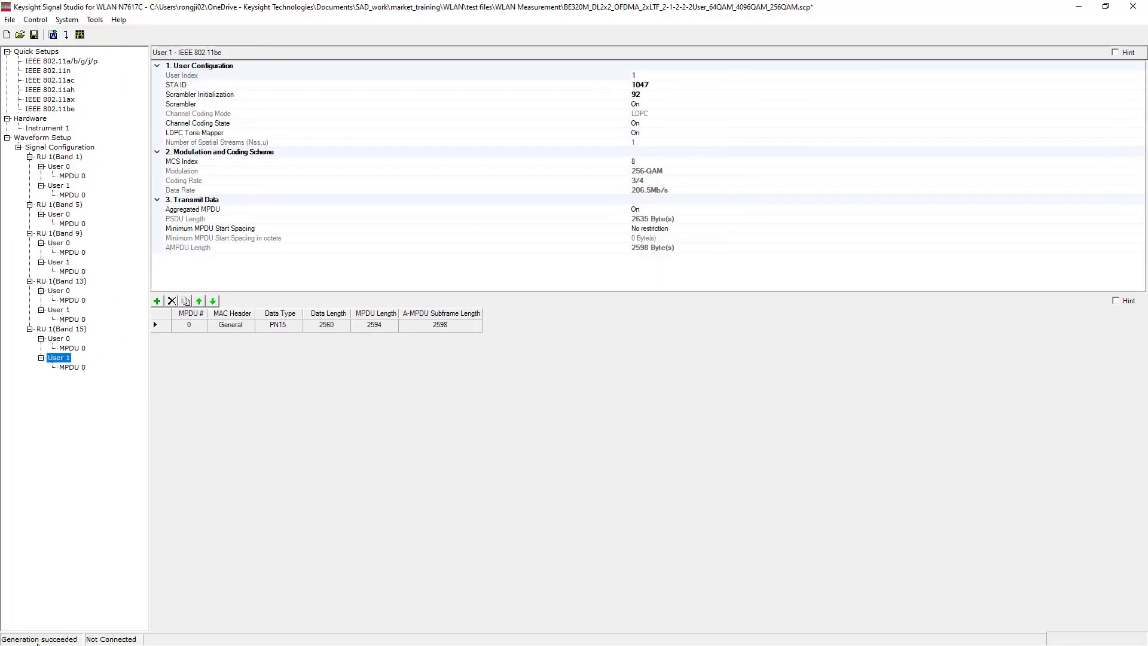
- Use the File menu after generating the 2x2 five-RU downlink waveform
left_click(9, 19)
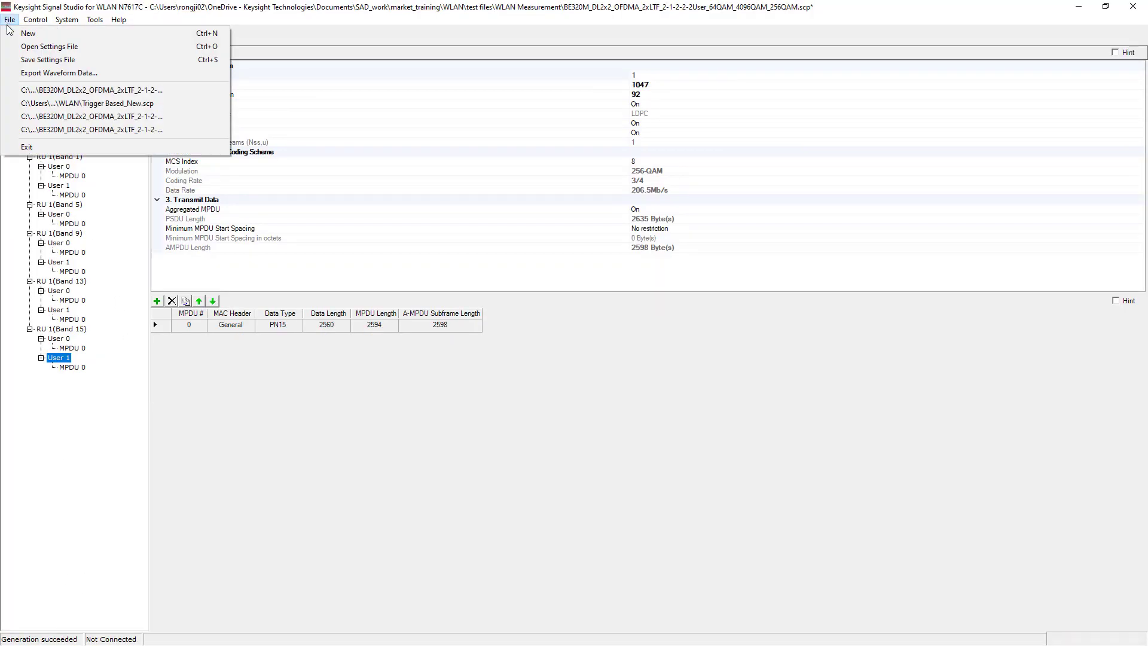
left_click(59, 73)
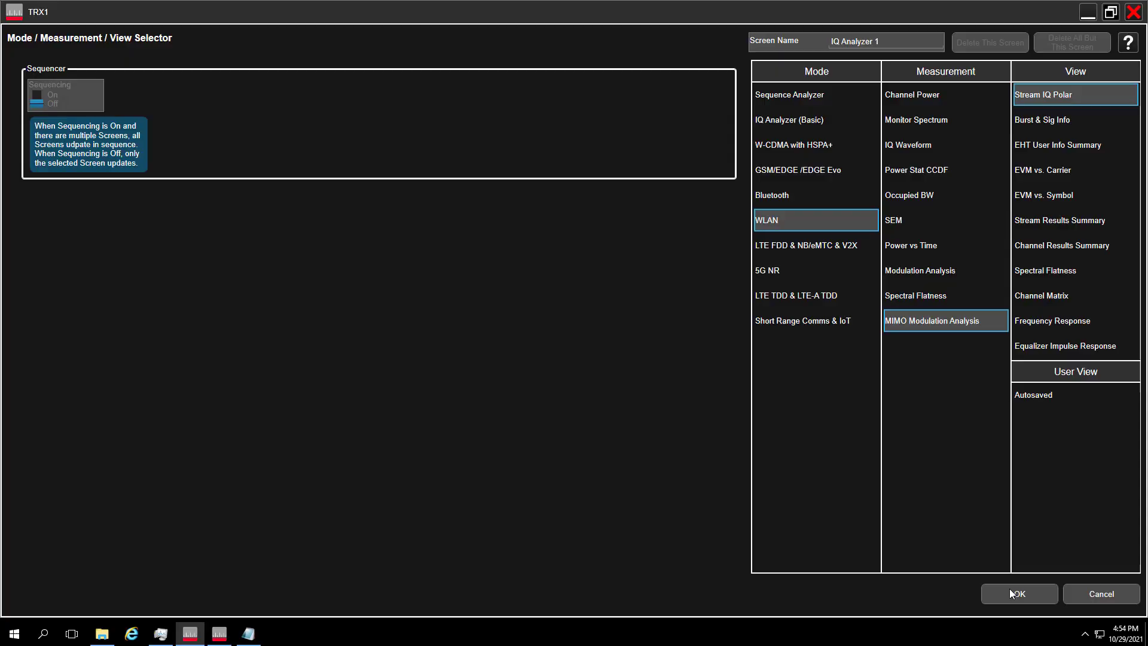
- Select MIMO Modulation Analysis and recall the User_0 waveform file
left_click(1018, 594)
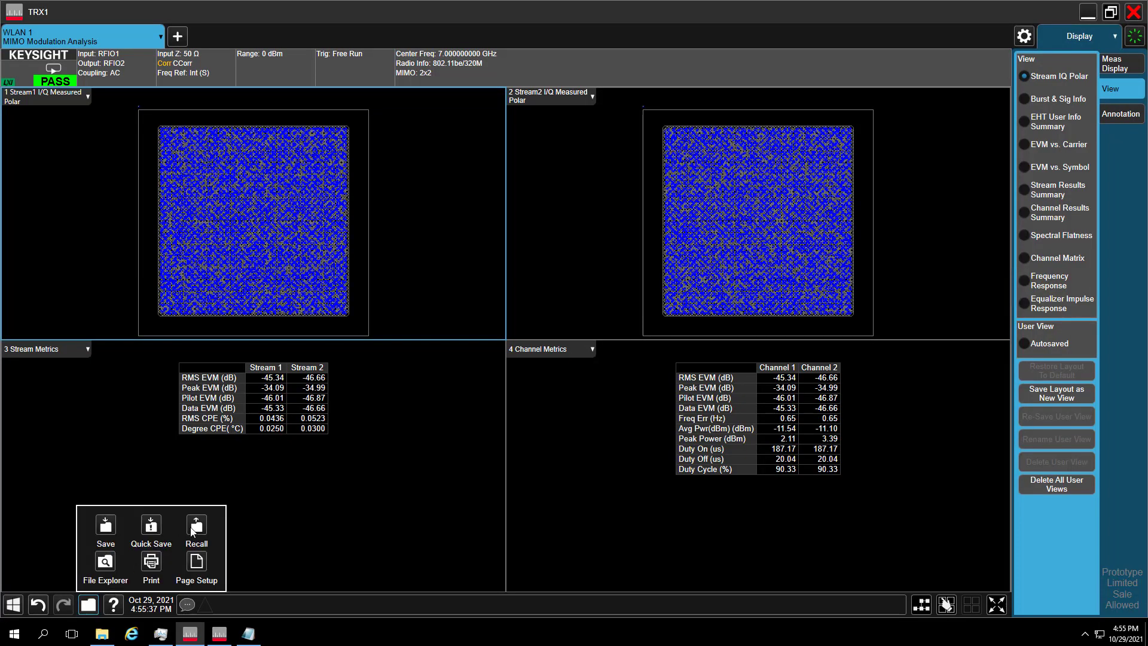
left_click(195, 526)
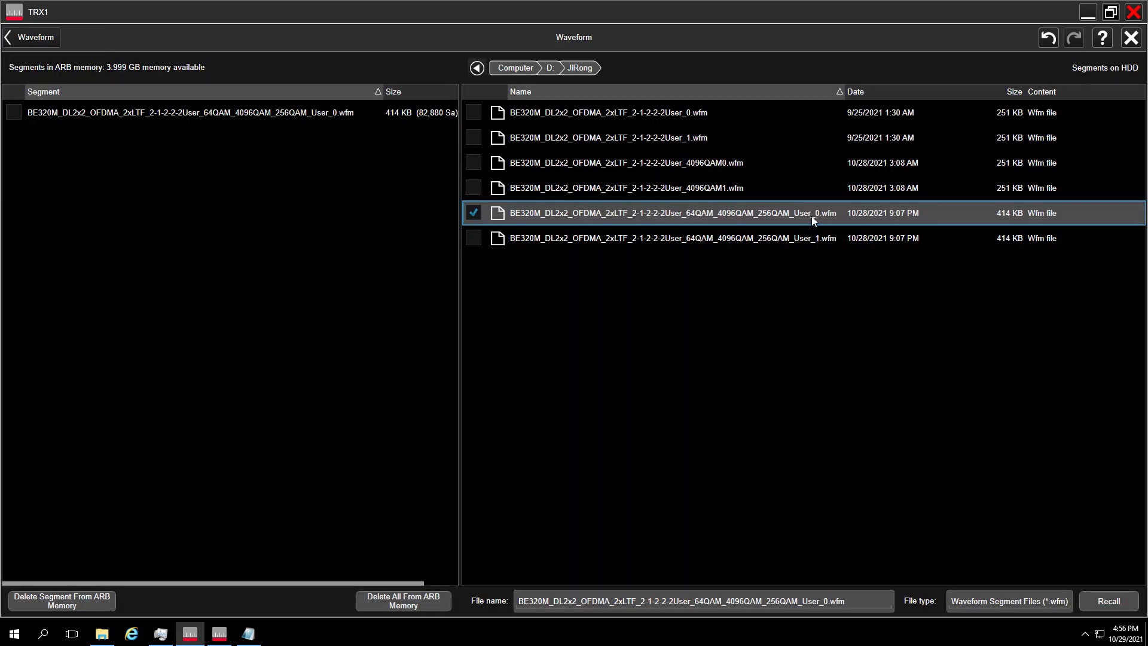
left_click(1108, 600)
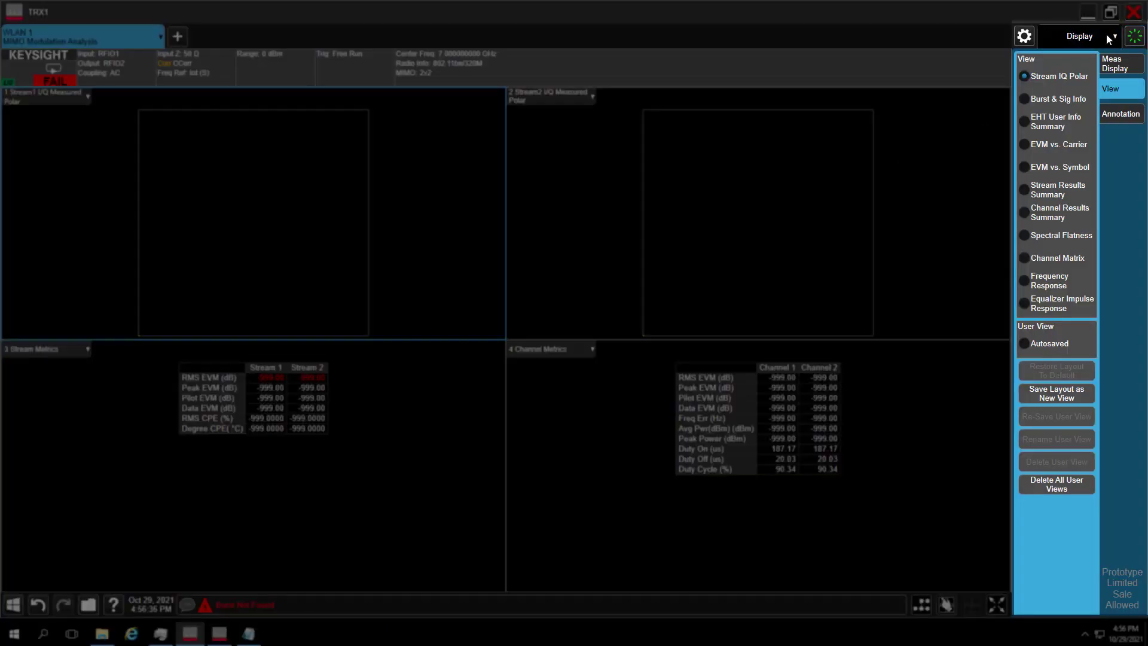
- Load the User_0 waveform into the source's ARB player for playback
left_click(1110, 35)
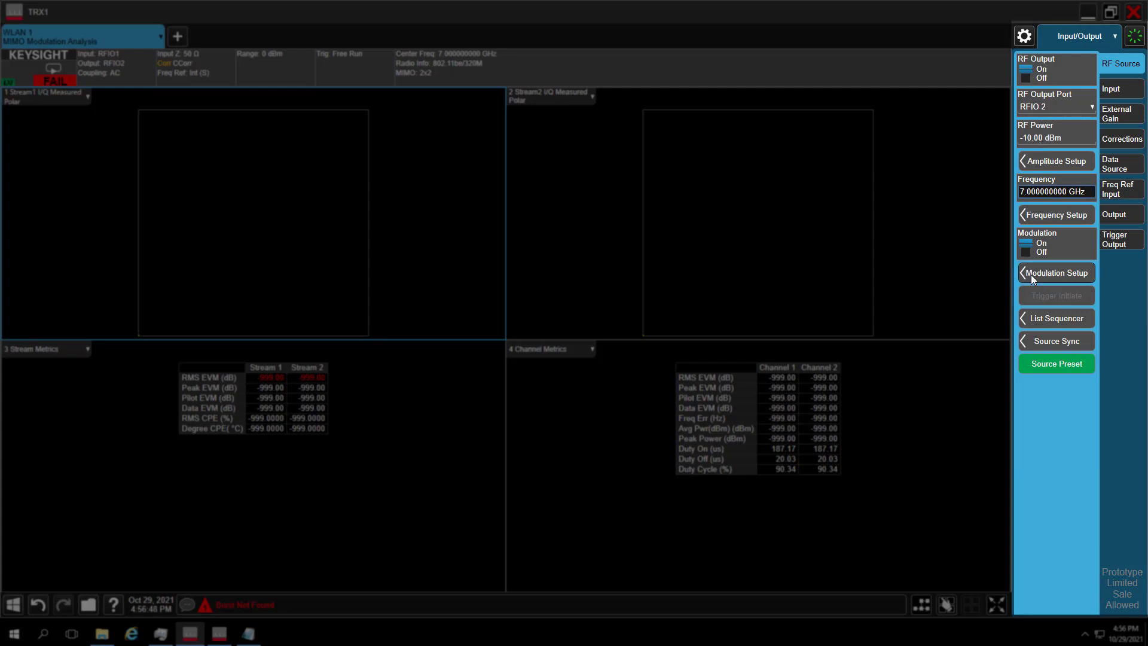
left_click(1056, 272)
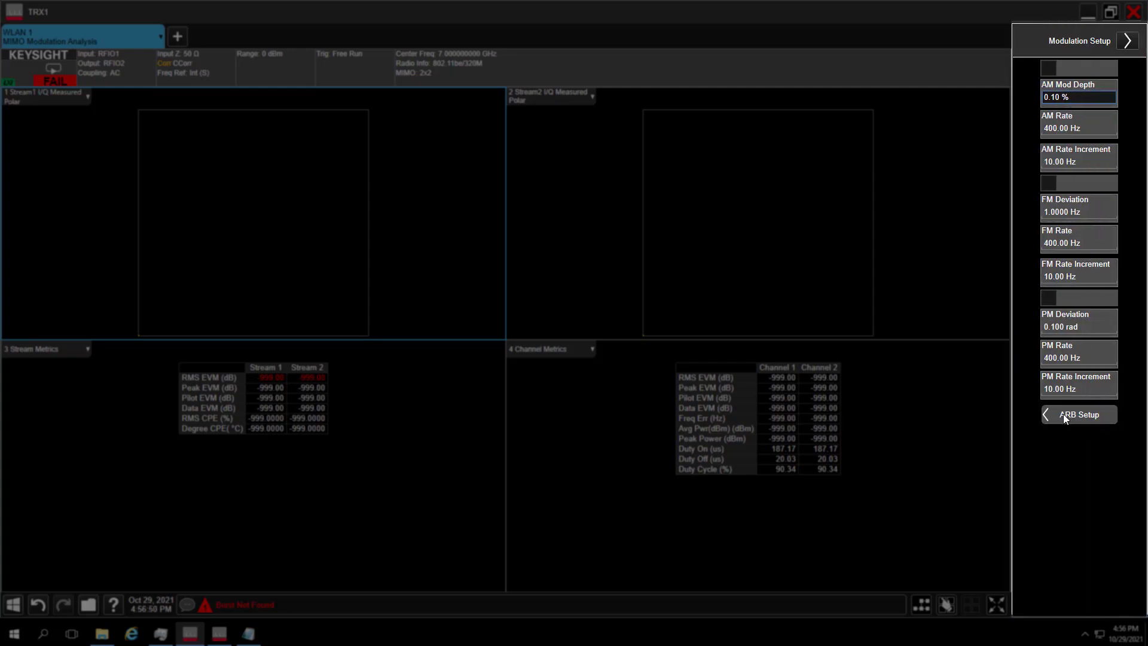
left_click(1079, 415)
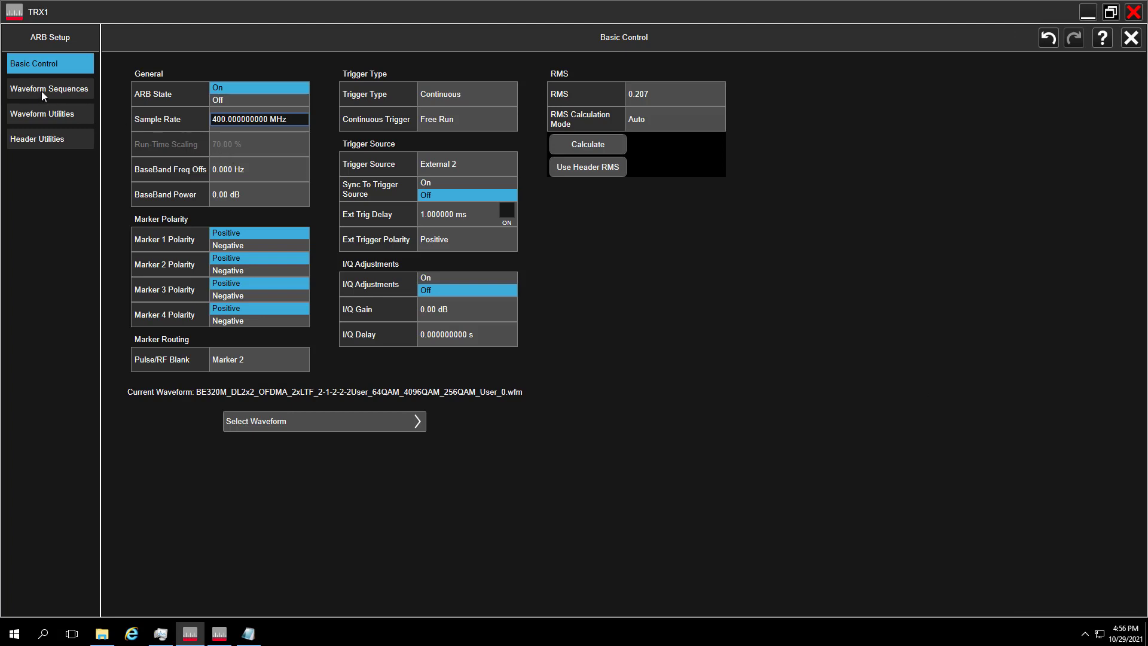
left_click(323, 421)
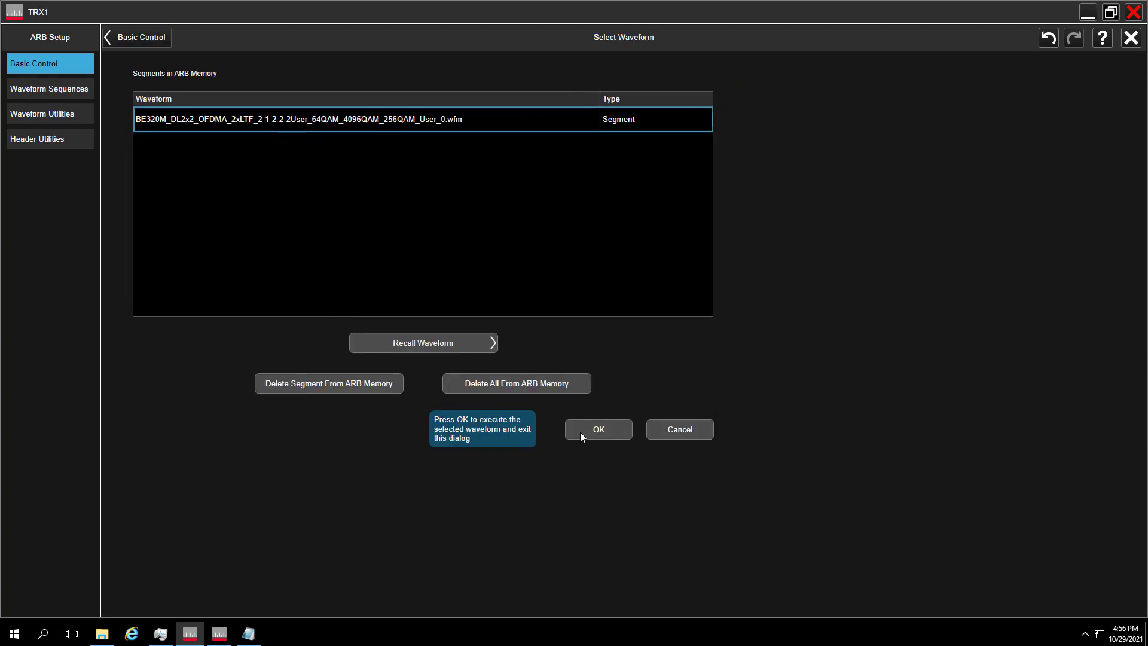
left_click(598, 430)
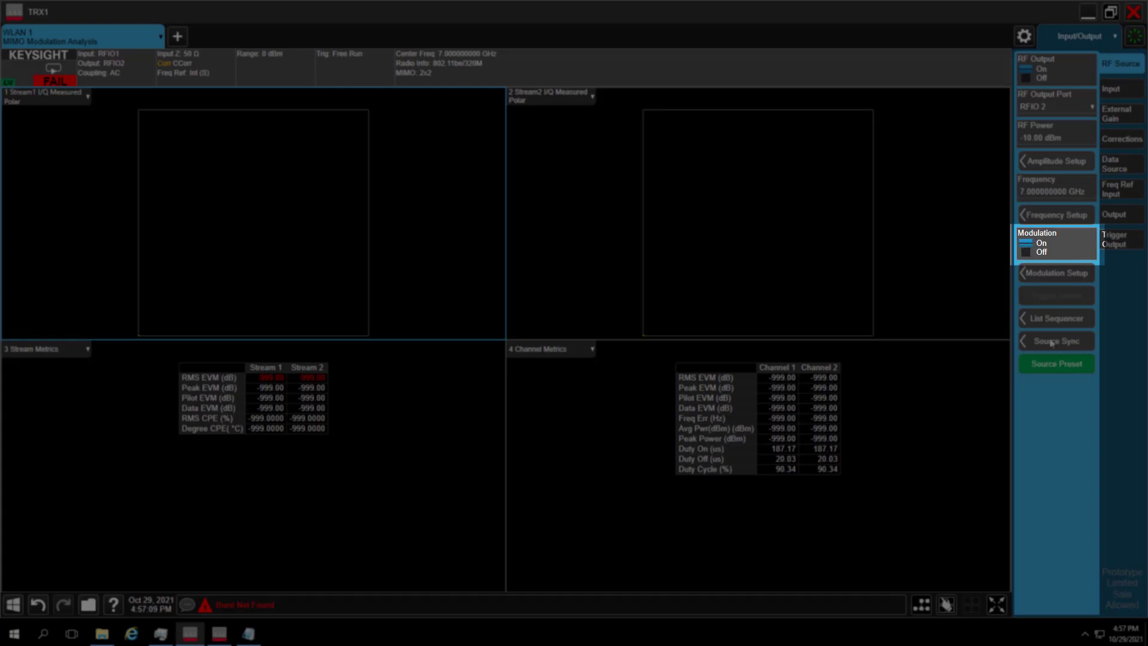
- Set this source as sync Primary and start synchronized playback on both sources
left_click(1055, 341)
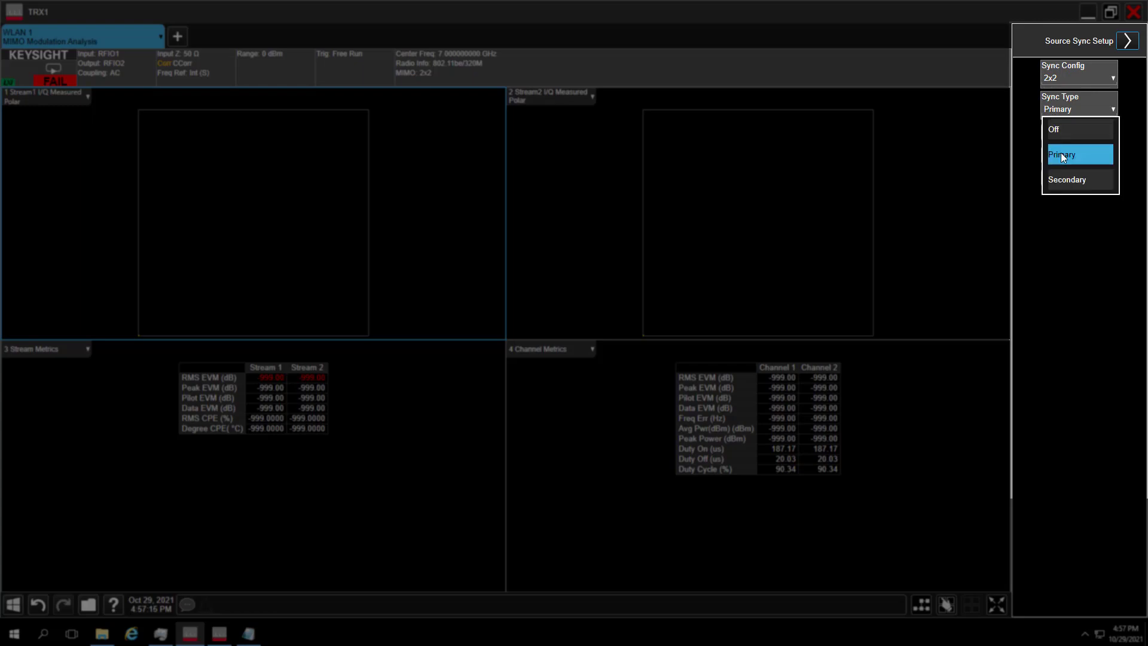
left_click(1062, 154)
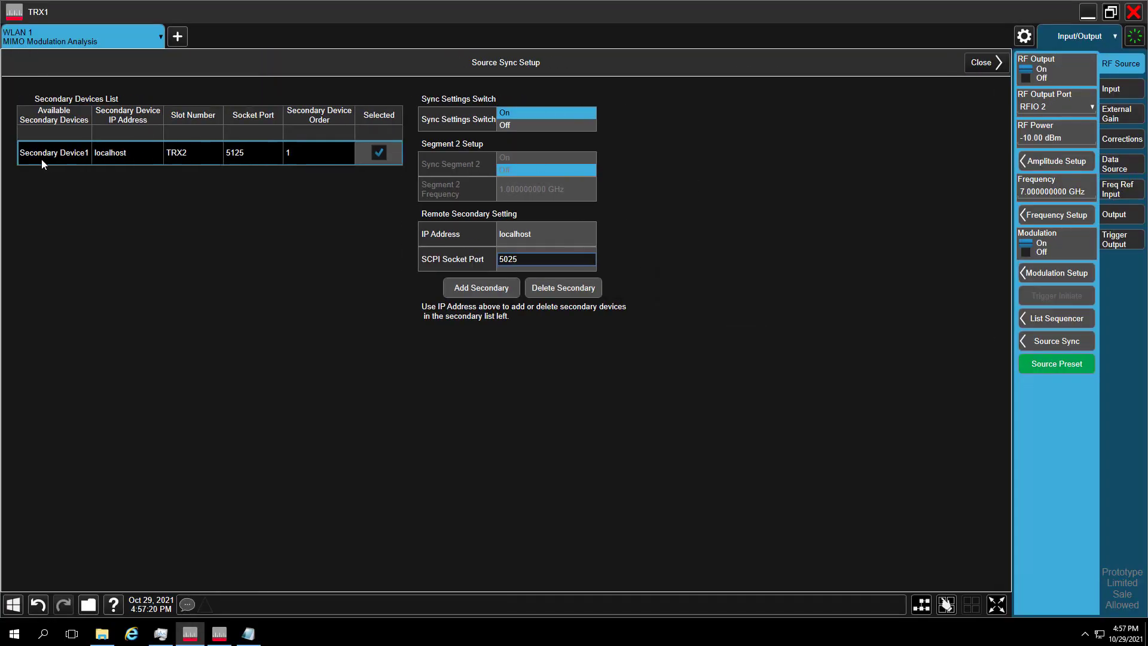
left_click(983, 63)
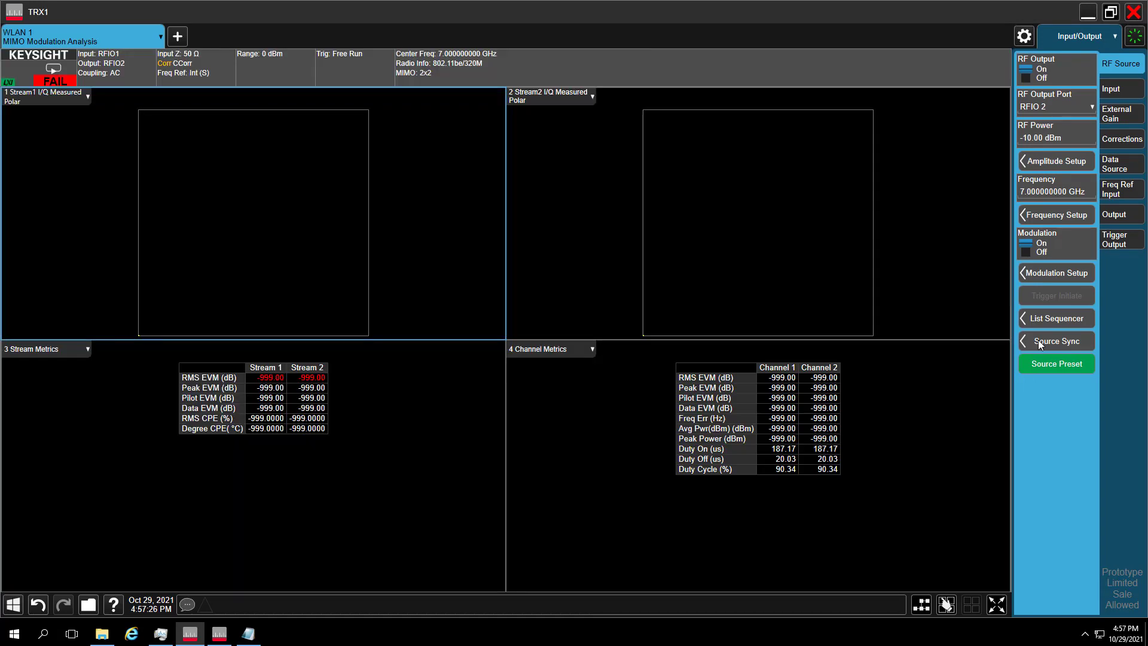
left_click(1055, 340)
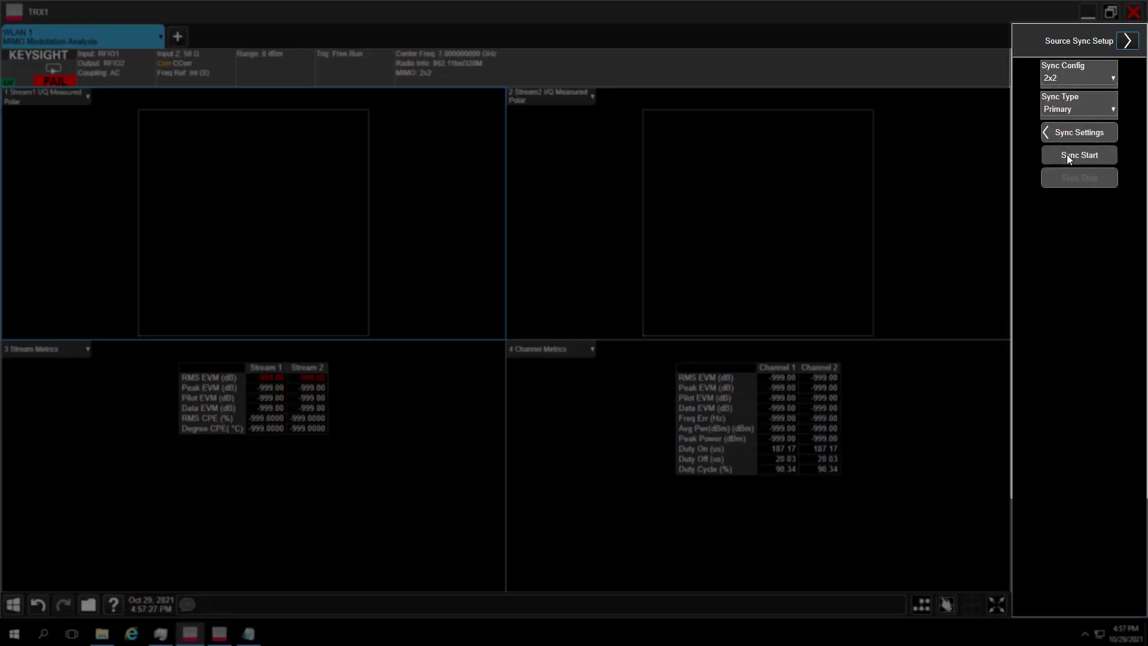
left_click(1078, 154)
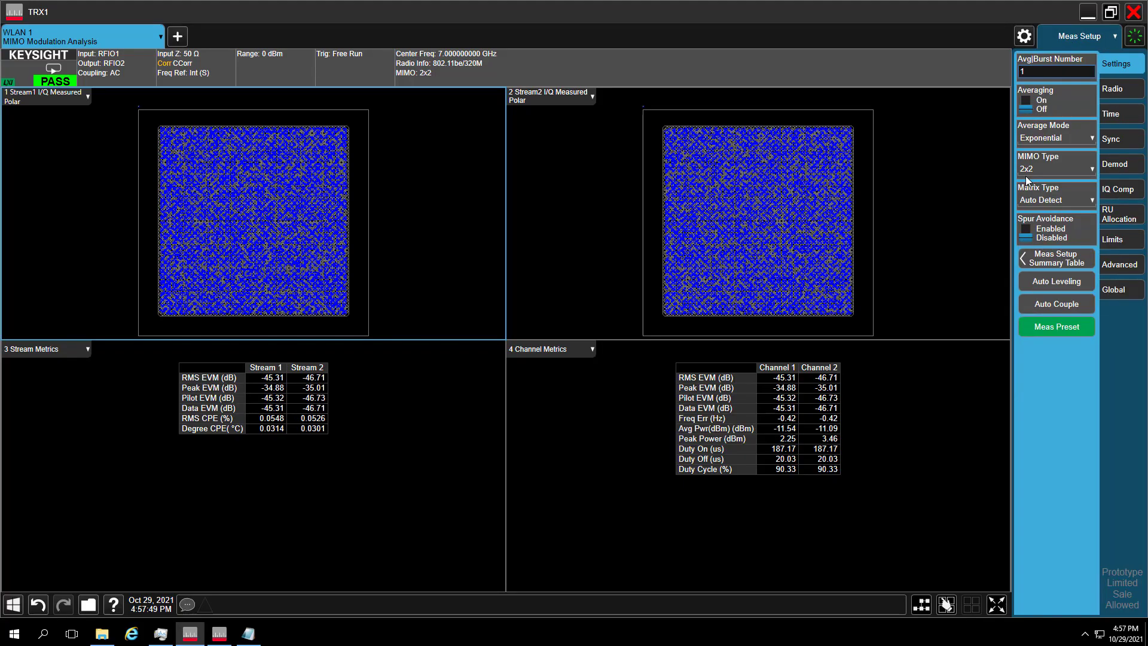
- Check the remote analyzer 127.0.0.1 port 5125 is verified as channel 2
left_click(1120, 89)
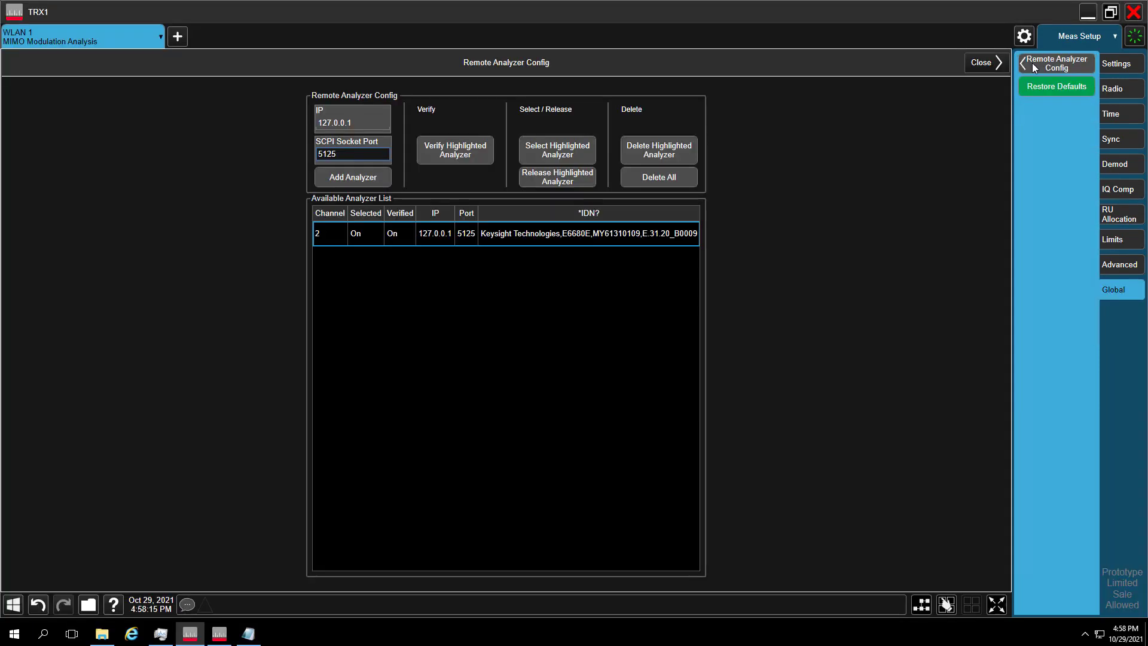
mouse_move(336, 215)
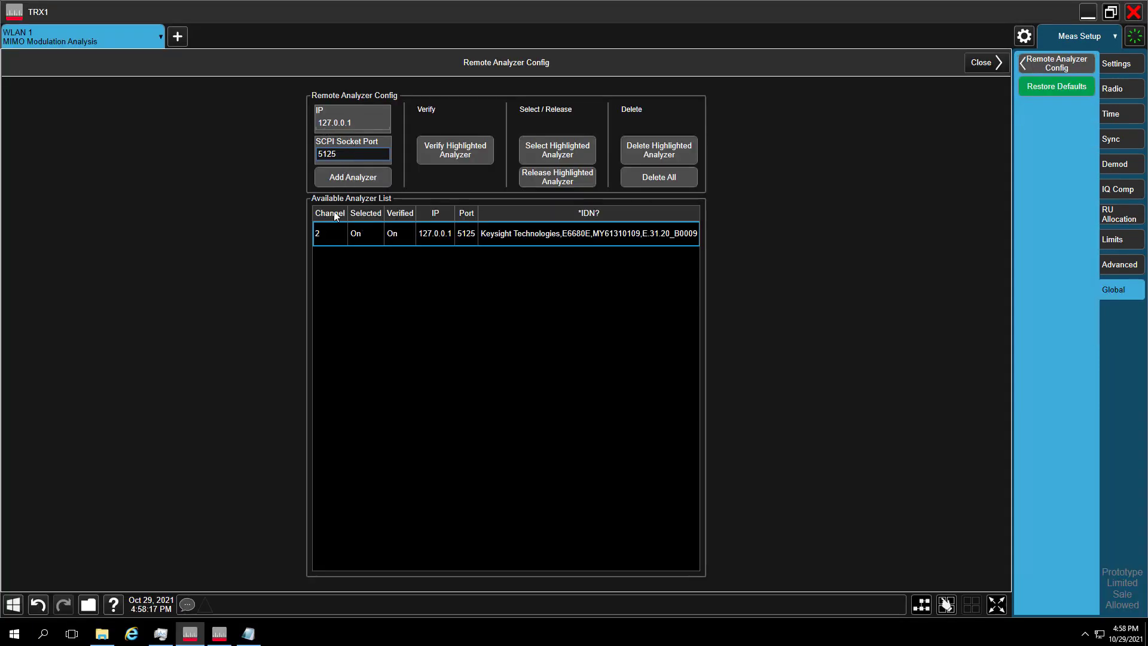
left_click(982, 62)
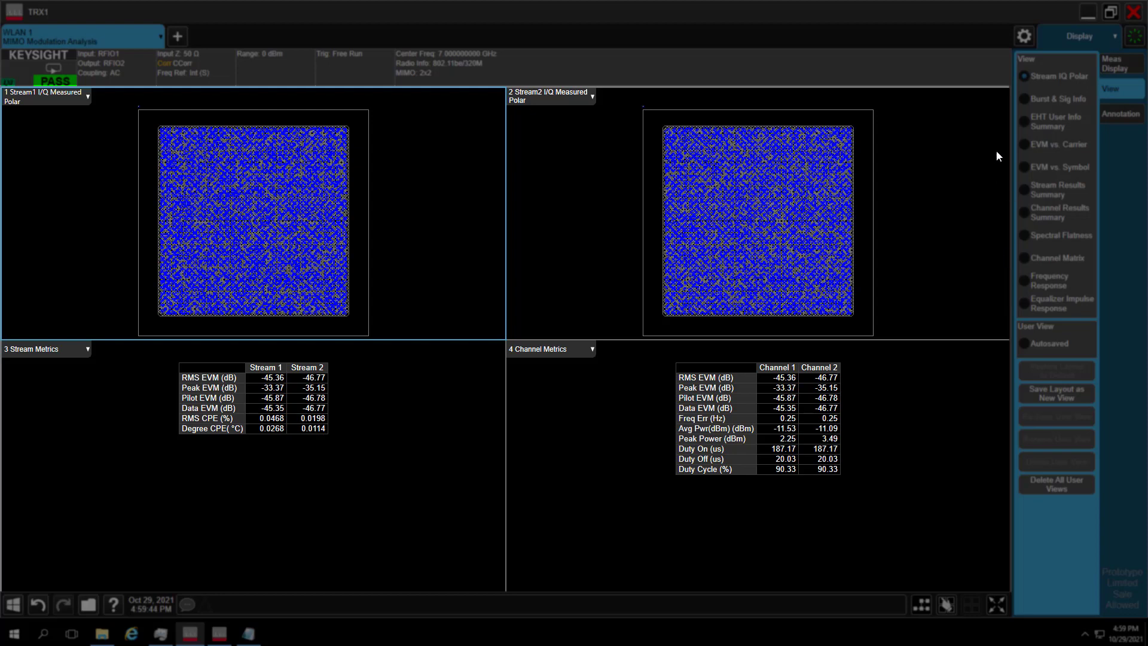
- Switch to the Burst & Sig Info view for the EHT_MU 320 MHz burst
left_click(1025, 99)
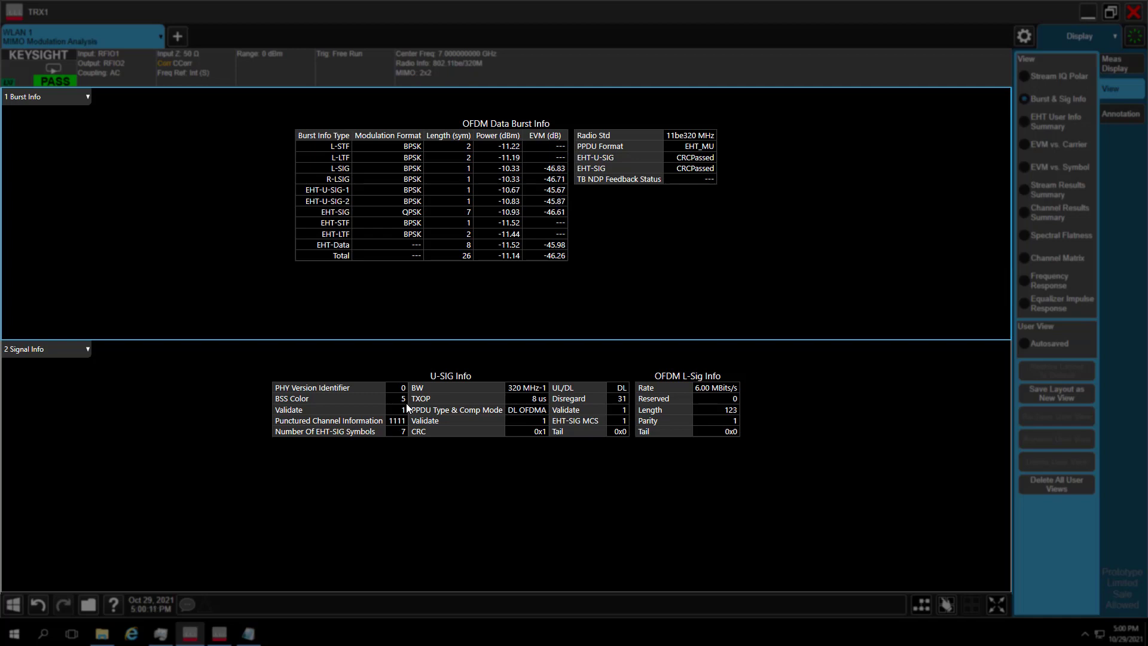
- View the EHT User Info Summary, then the Channel Results Summary with correlations 0.9776/0.9990
left_click(1055, 121)
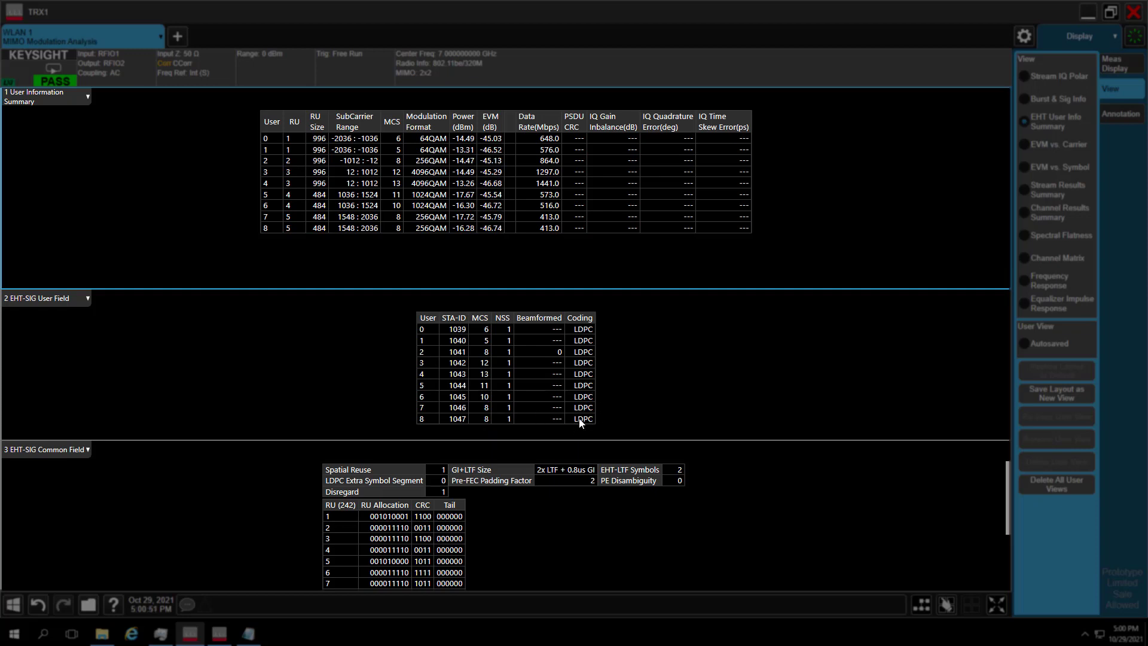
left_click(1024, 211)
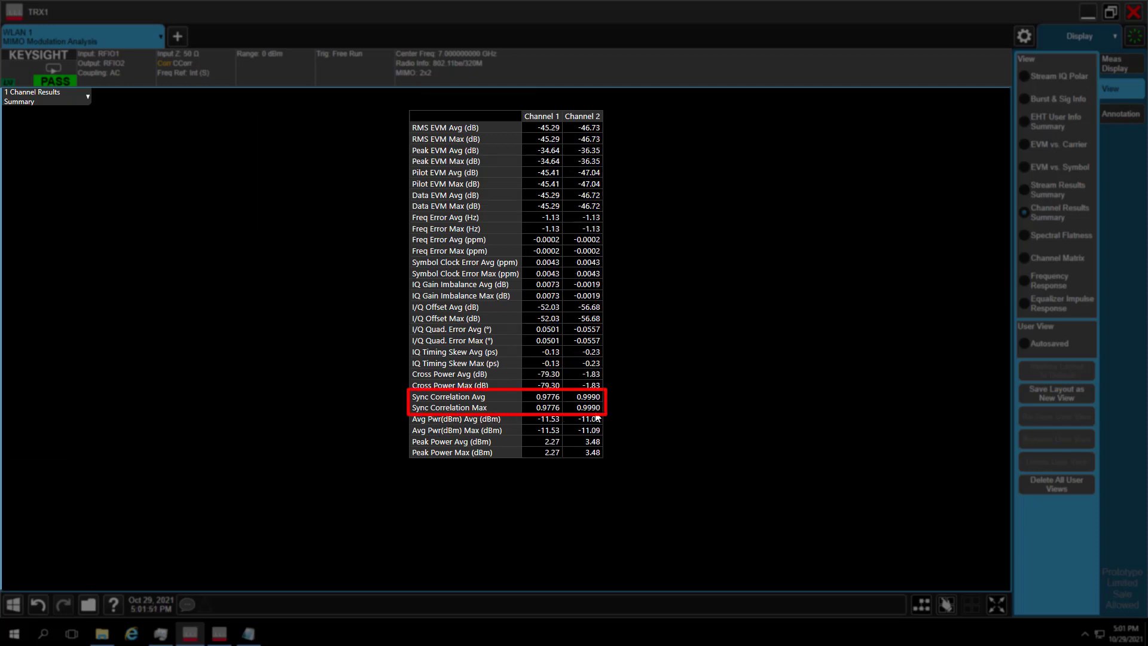
- Show the Channel Matrix and plot equalizer impulse responses for streams 1 and 2
left_click(1062, 257)
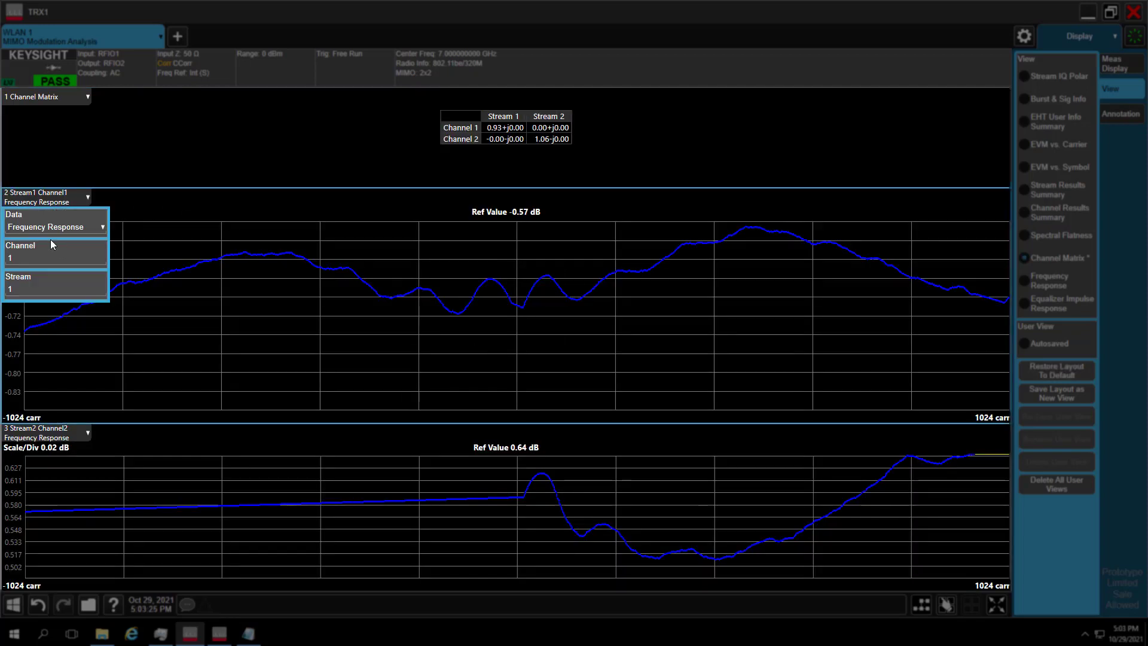
left_click(55, 226)
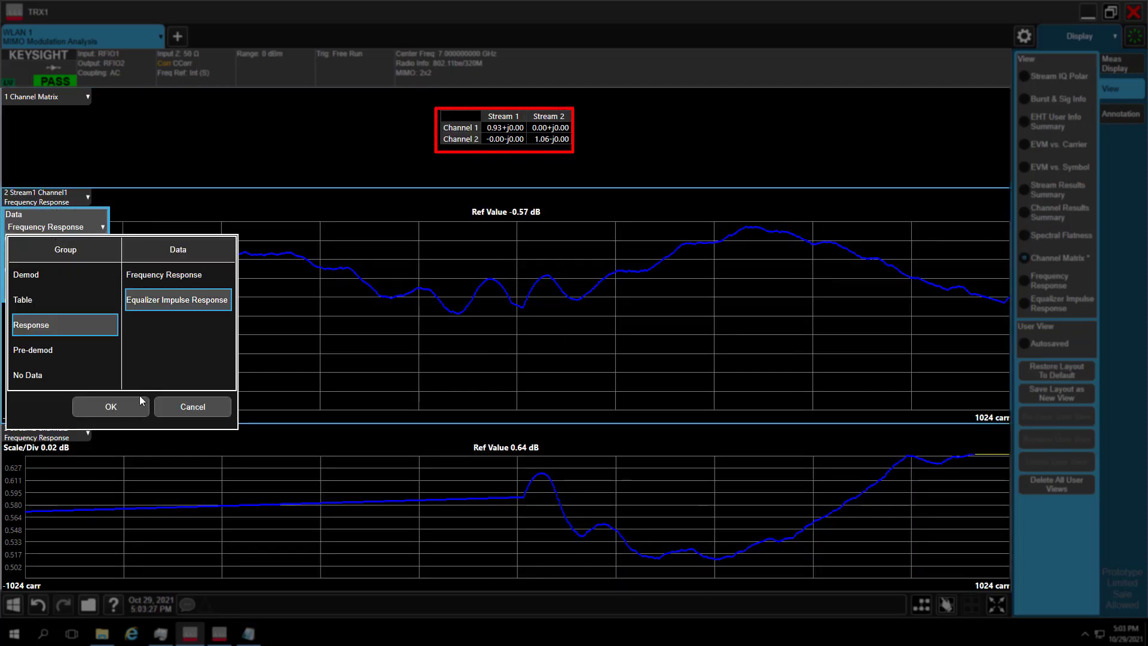
left_click(110, 407)
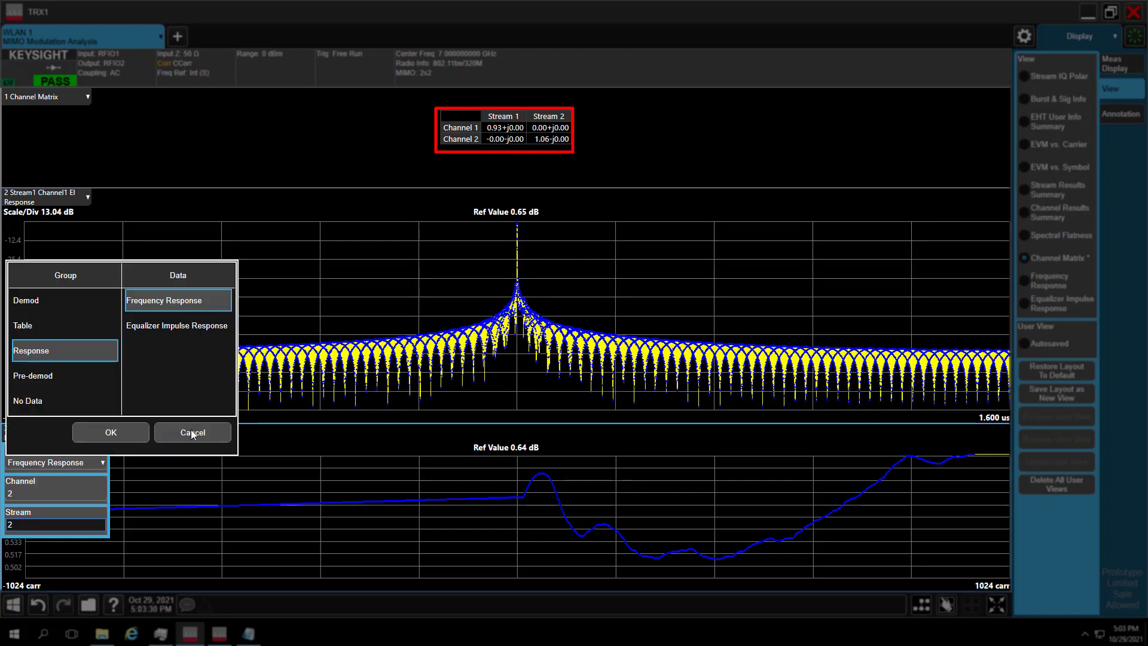
left_click(192, 432)
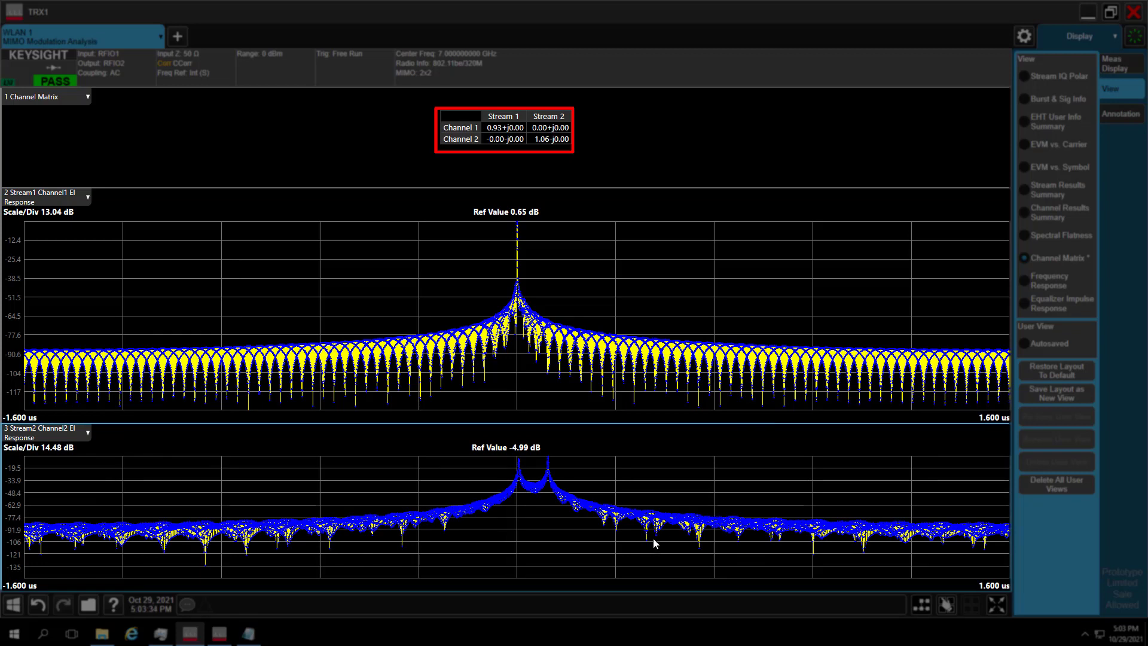
mouse_move(551, 142)
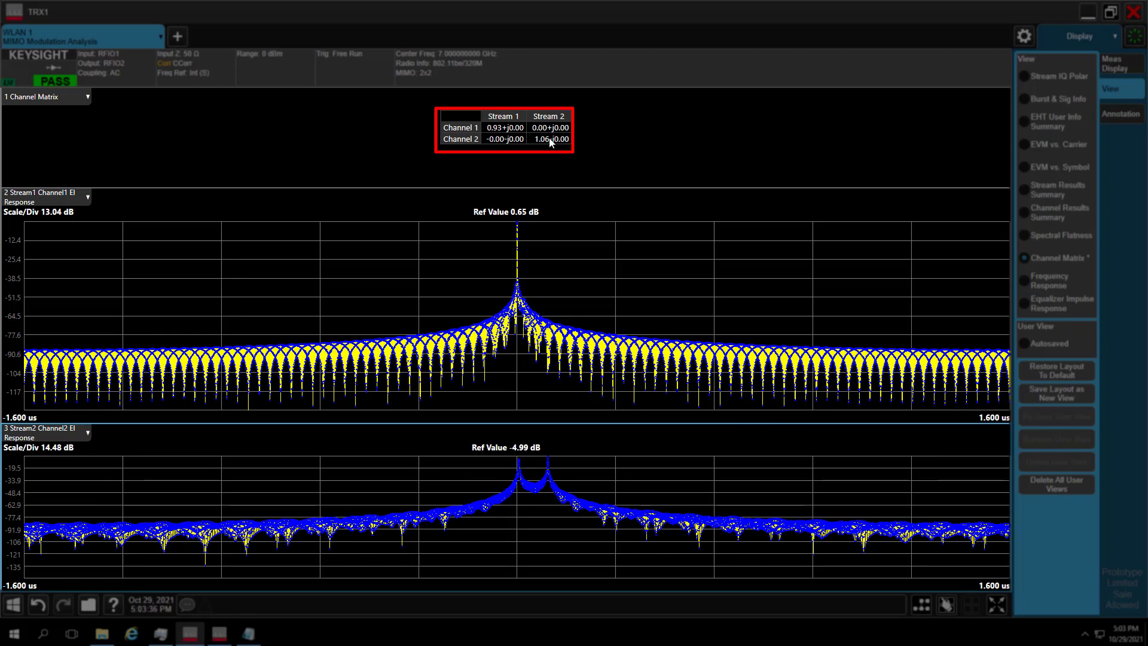